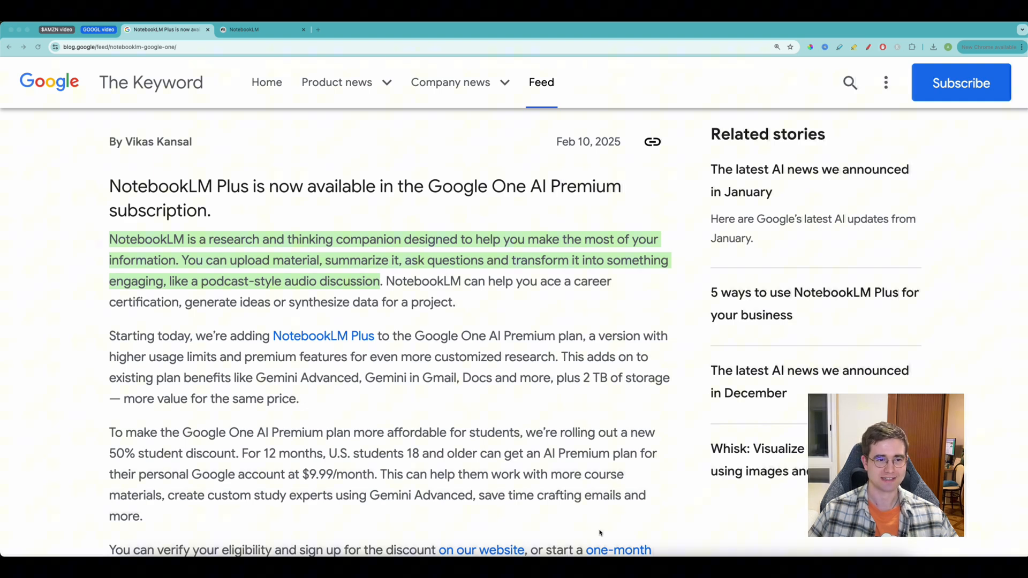
- Switch from the Keyword blog article to the NotebookLM home page
{"action": "left_click", "coordinate": [262, 30]}
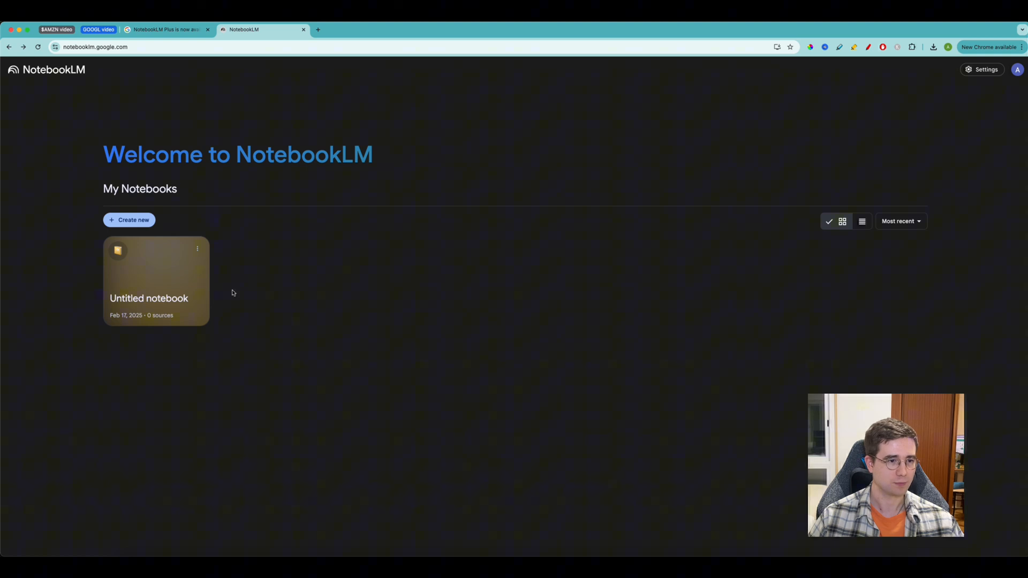
- Create a new untitled notebook and bring up the Add sources dialog
{"action": "left_click", "coordinate": [155, 281]}
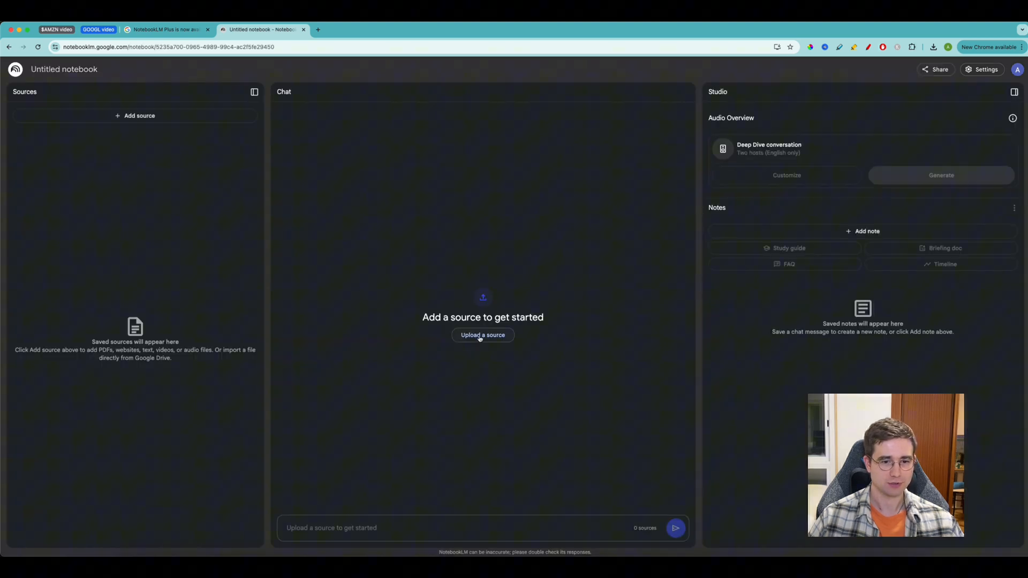
{"action": "left_click", "coordinate": [482, 335]}
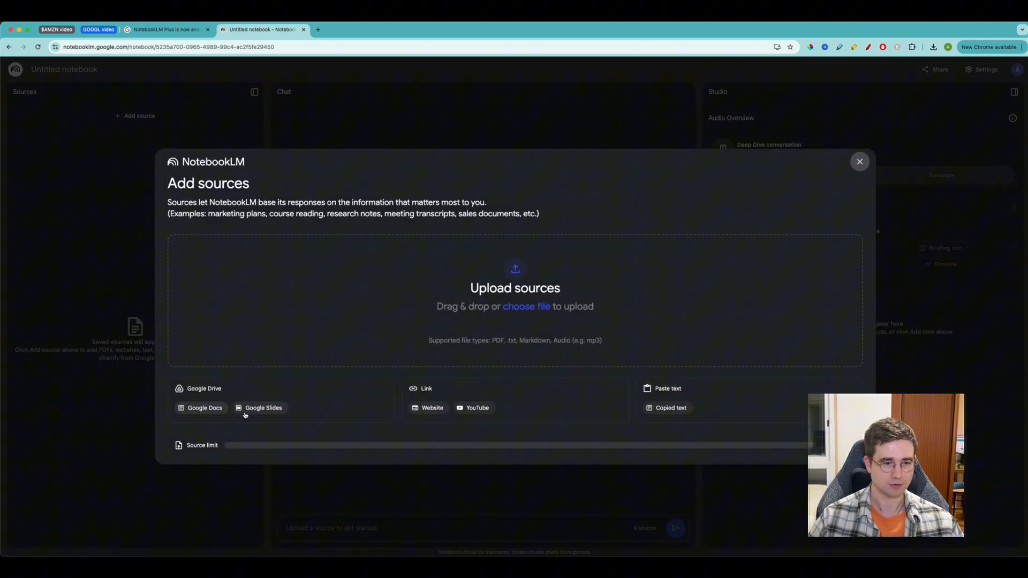
{"action": "mouse_move", "coordinate": [466, 417]}
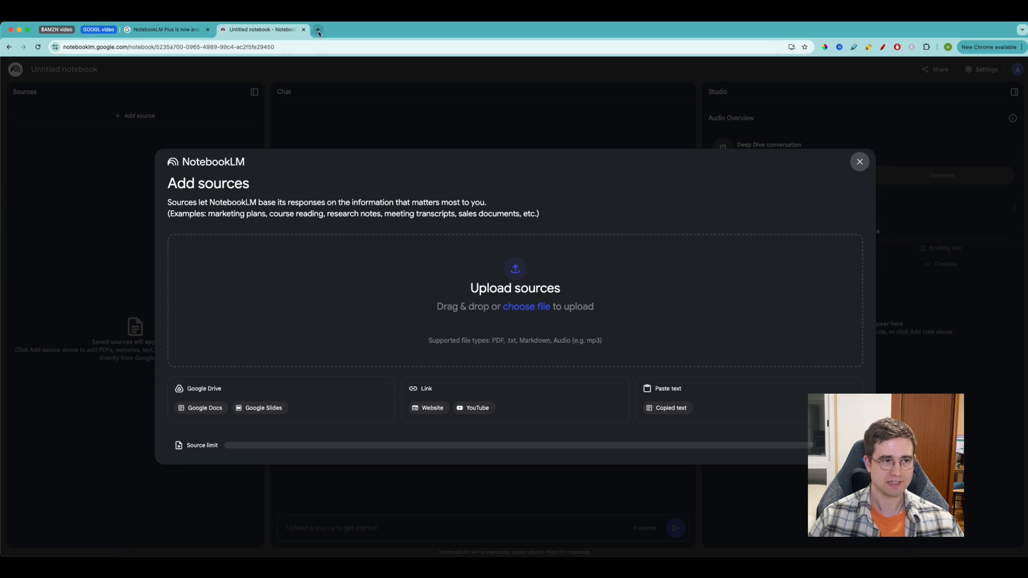
- Go to Apple's SEC filings page and filter the groupings to Annual Filings only
{"action": "left_click", "coordinate": [317, 30]}
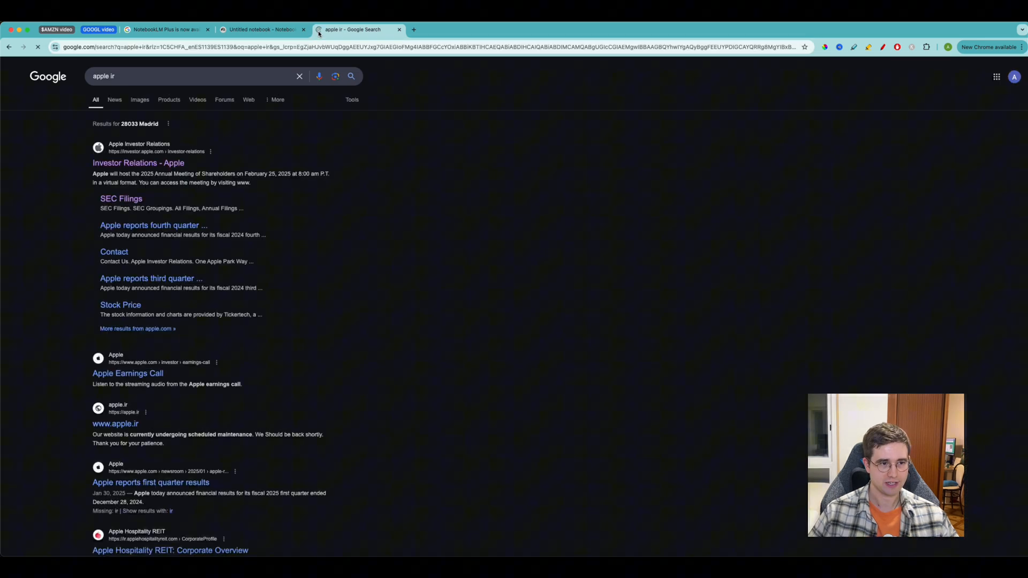
{"action": "left_click", "coordinate": [121, 199]}
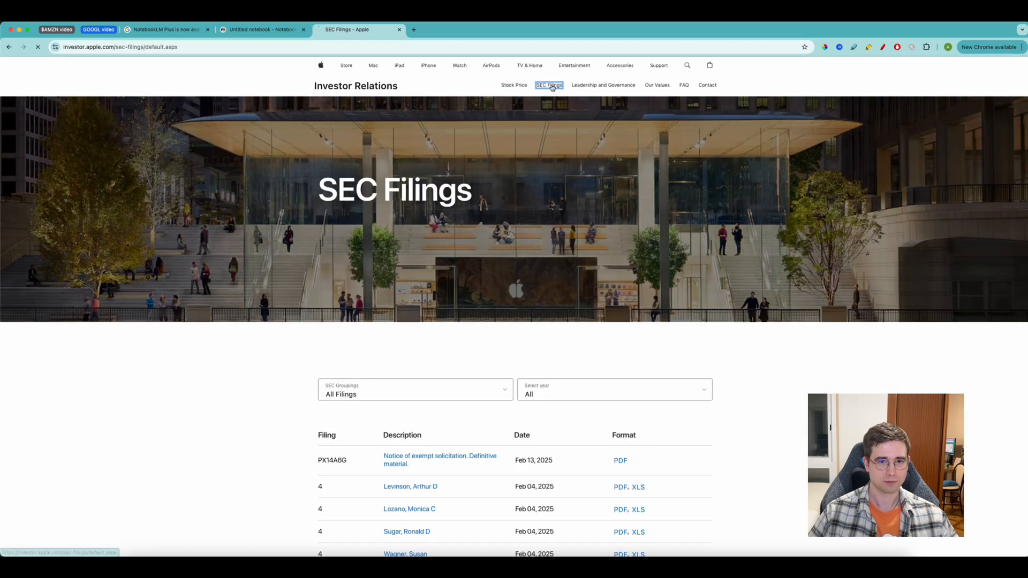
{"action": "scroll", "scroll_direction": "down", "scroll_amount": 3}
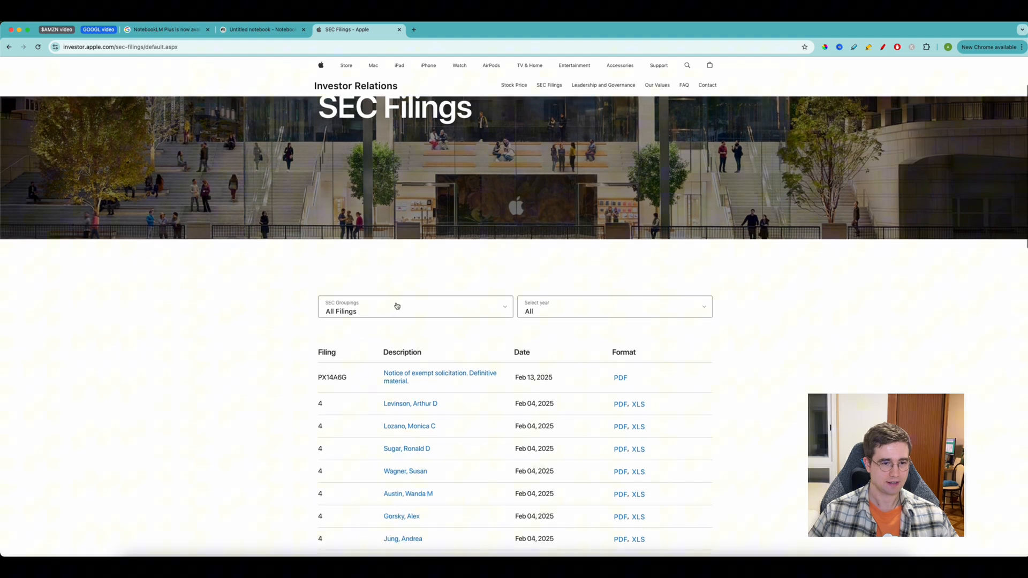
{"action": "left_click", "coordinate": [414, 307]}
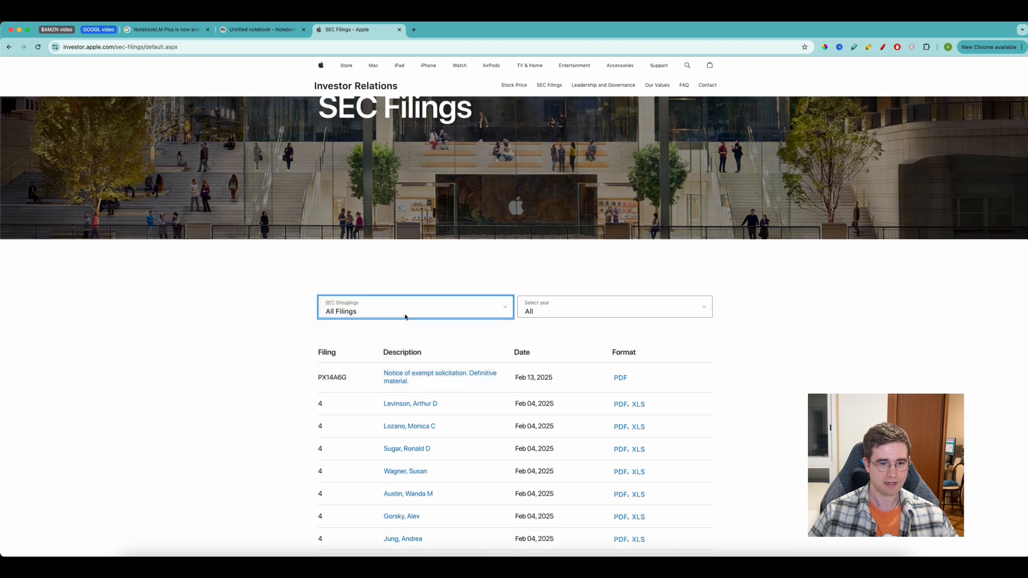
{"action": "left_click", "coordinate": [414, 310]}
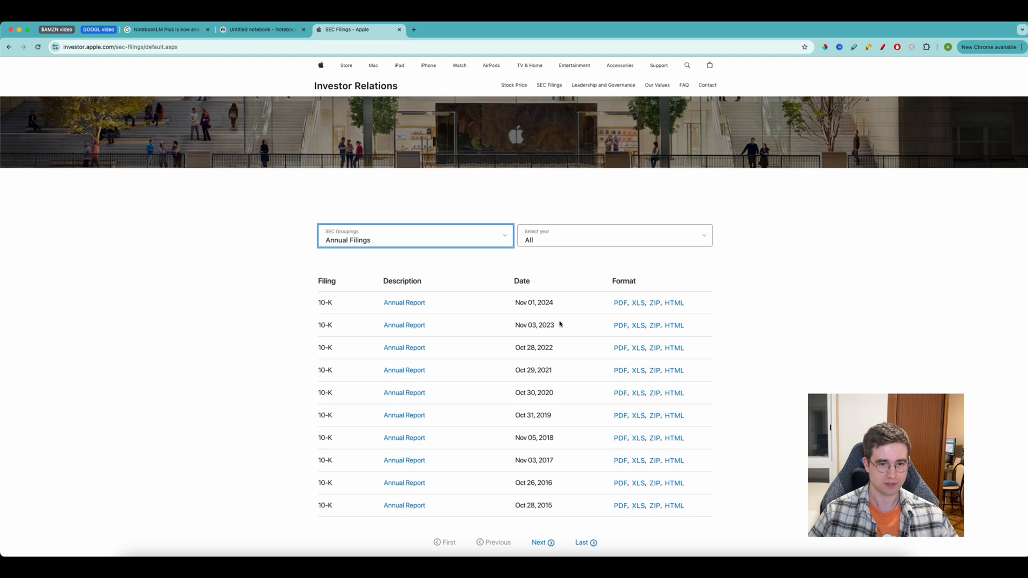
{"action": "mouse_move", "coordinate": [560, 347]}
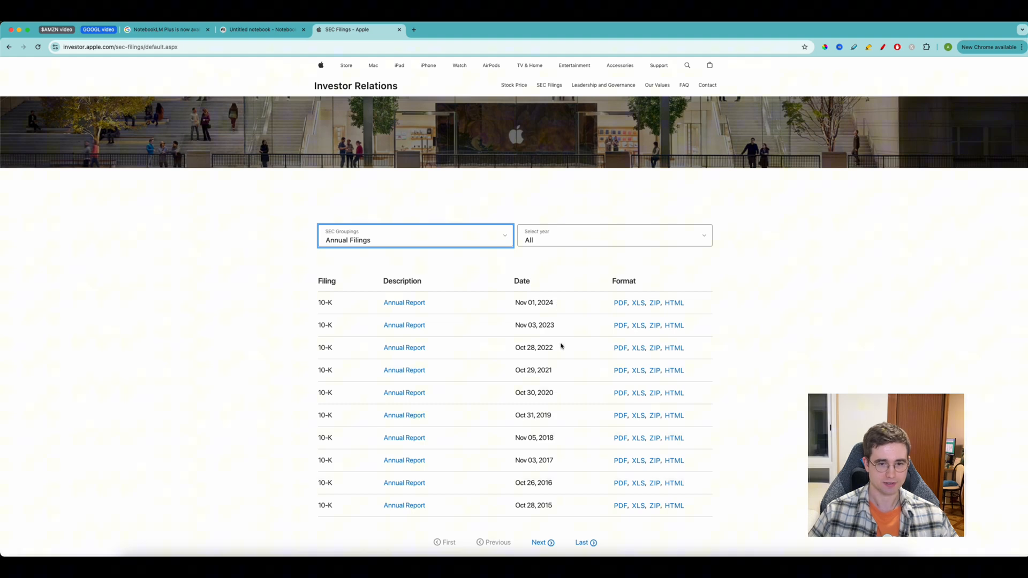
{"action": "mouse_move", "coordinate": [619, 302]}
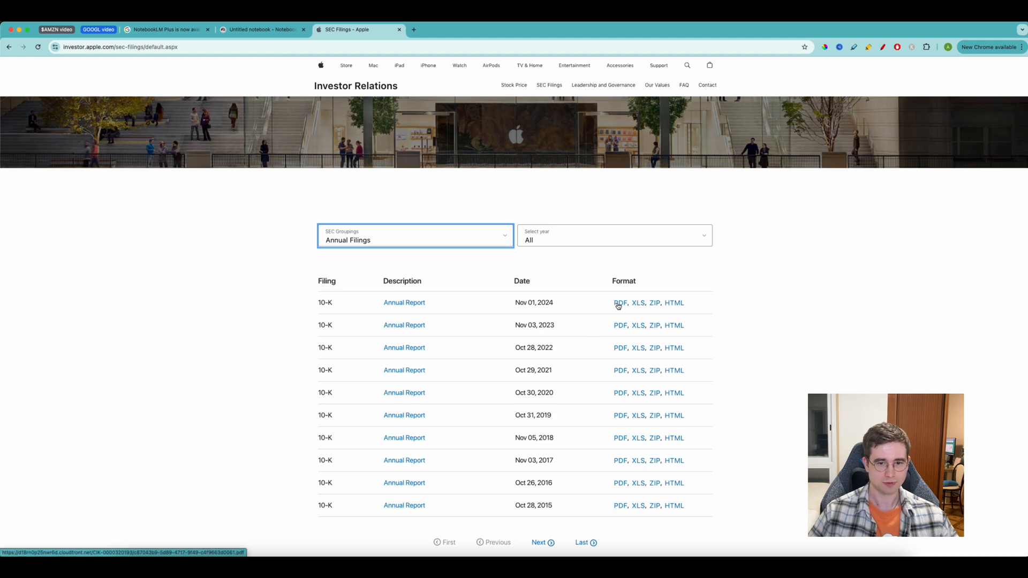
- Open and download the 10-K PDFs for 2020 through 2024, each in its own tab
{"action": "left_click", "coordinate": [620, 326]}
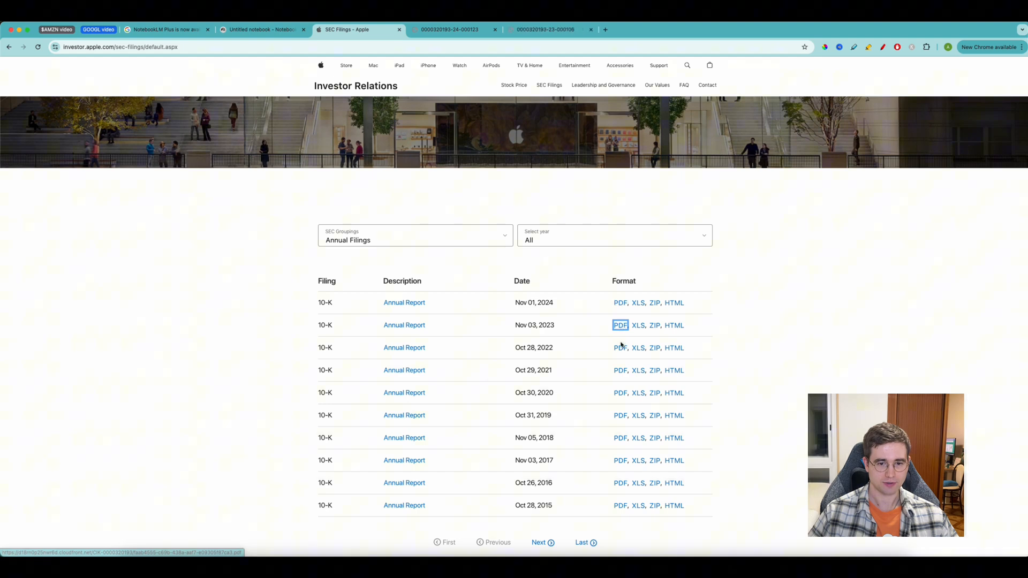
{"action": "left_click", "coordinate": [620, 369]}
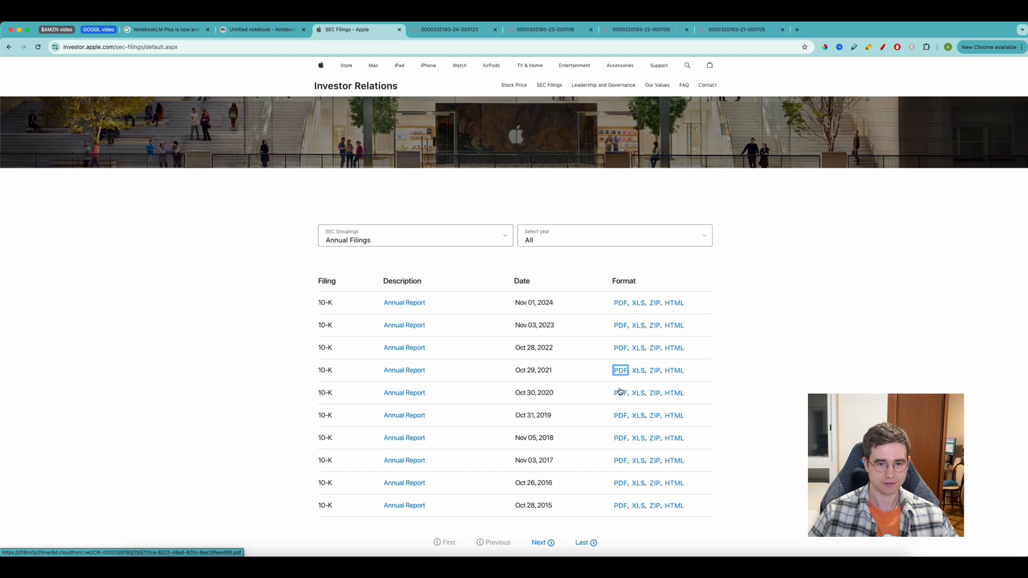
{"action": "left_click", "coordinate": [620, 392]}
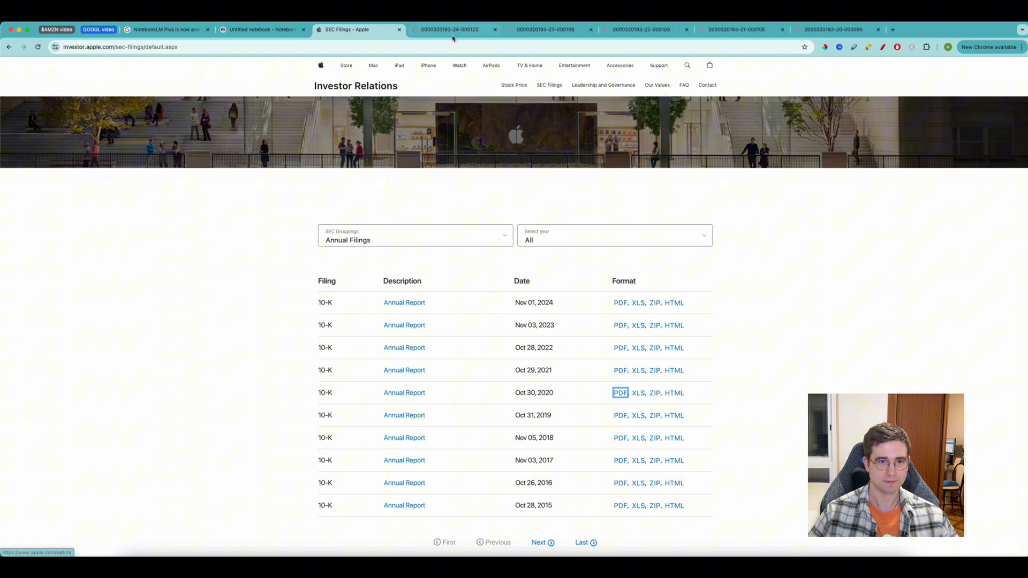
{"action": "left_click", "coordinate": [618, 393]}
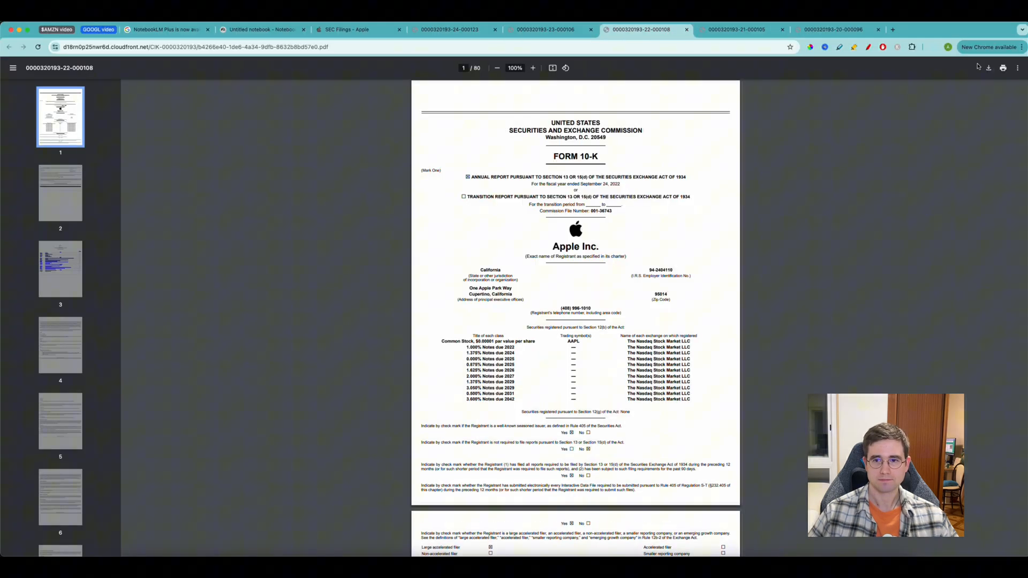
{"action": "left_click", "coordinate": [833, 30]}
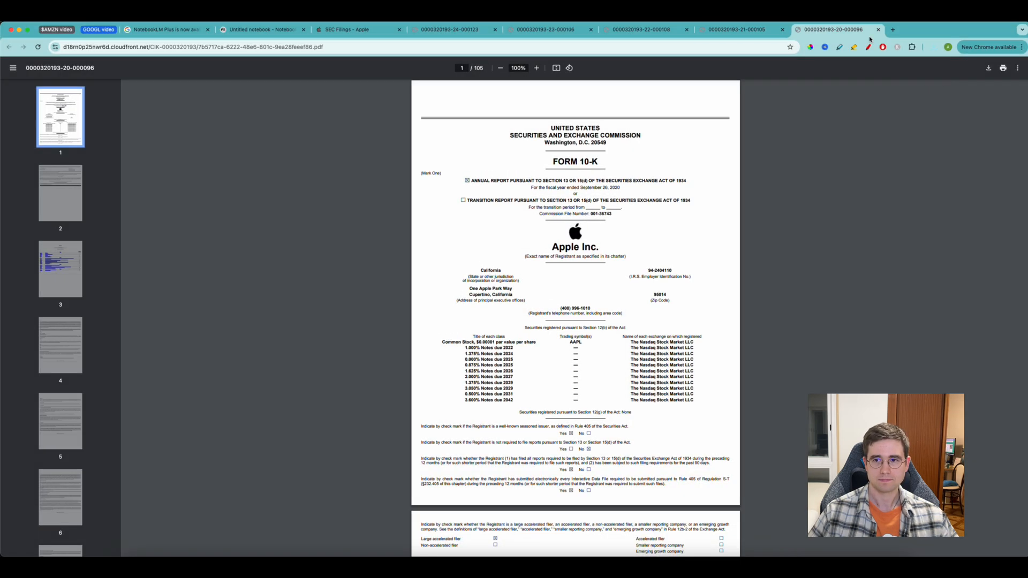
{"action": "left_click", "coordinate": [262, 30]}
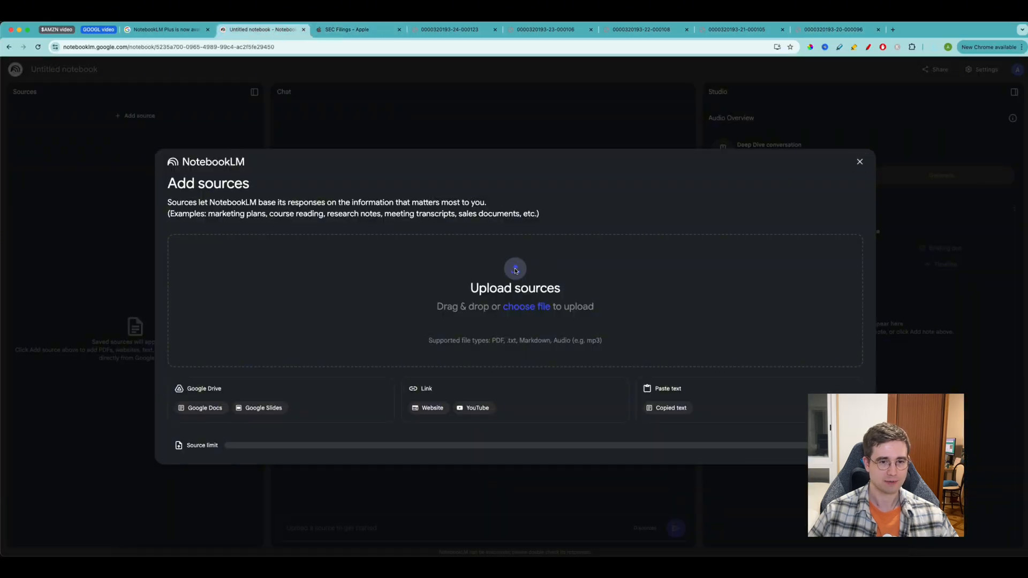
- Choose all five 10-K PDFs from Downloads and upload them as sources
{"action": "left_click", "coordinate": [526, 306]}
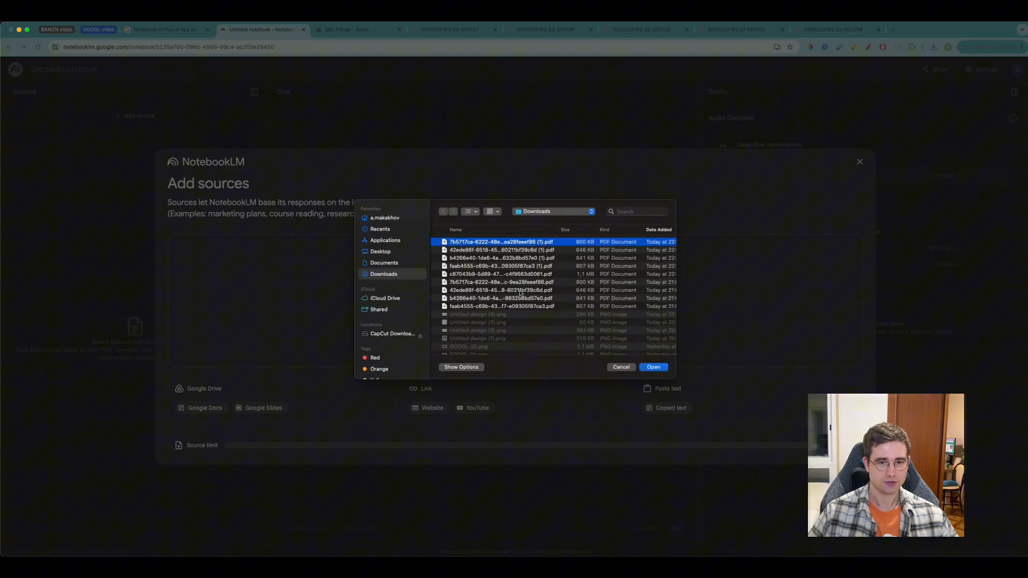
{"action": "left_click", "coordinate": [501, 274]}
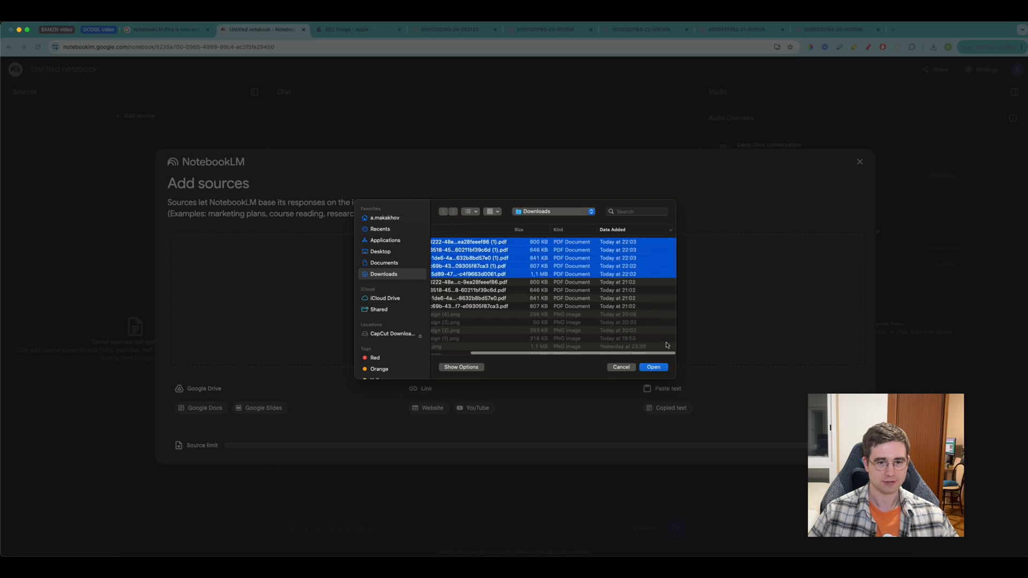
{"action": "left_click", "coordinate": [653, 366]}
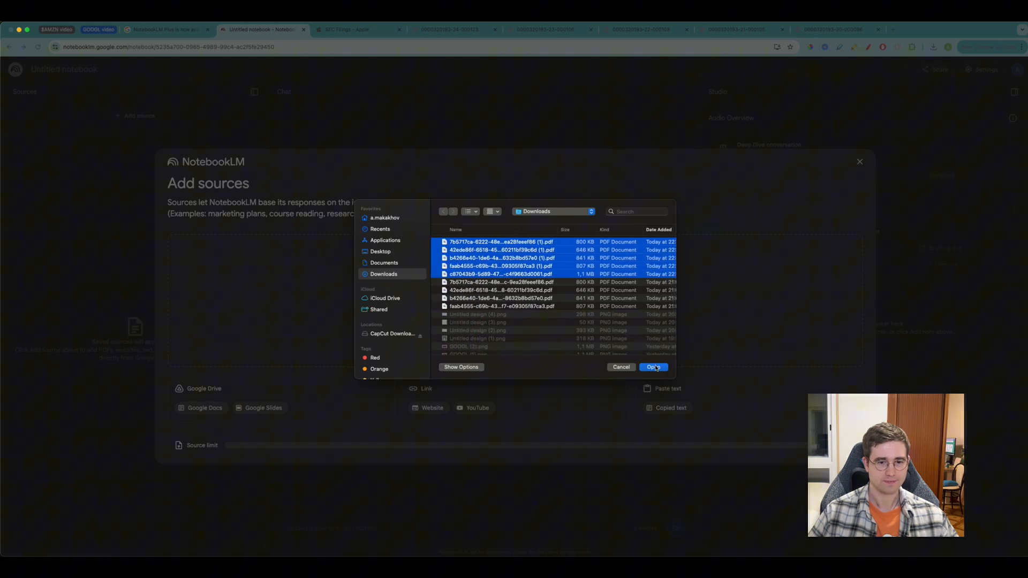
{"action": "left_click", "coordinate": [653, 366]}
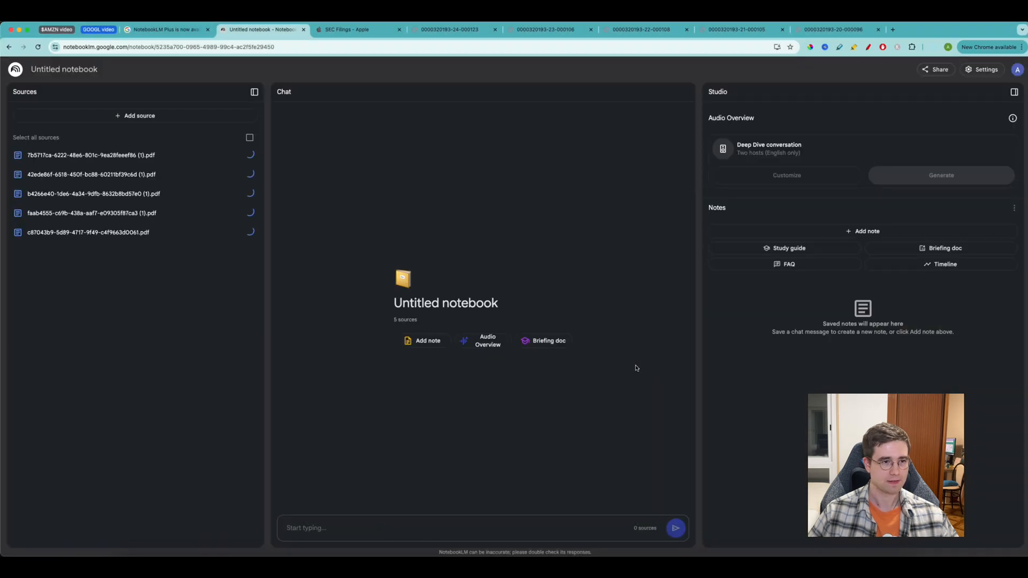
- Select all five 10-K sources so the chat counts them as active
{"action": "left_click", "coordinate": [250, 139]}
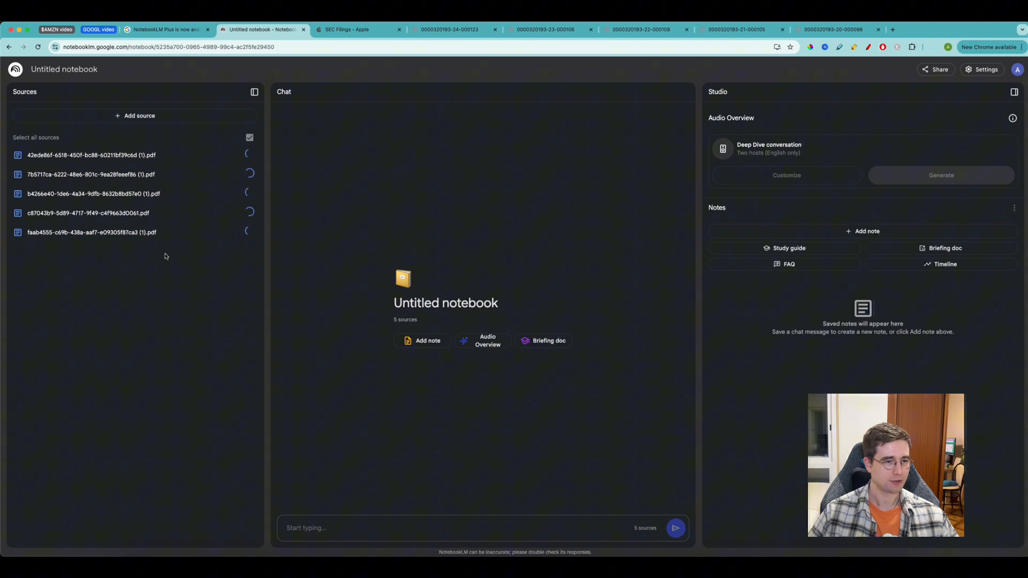
{"action": "mouse_move", "coordinate": [209, 232]}
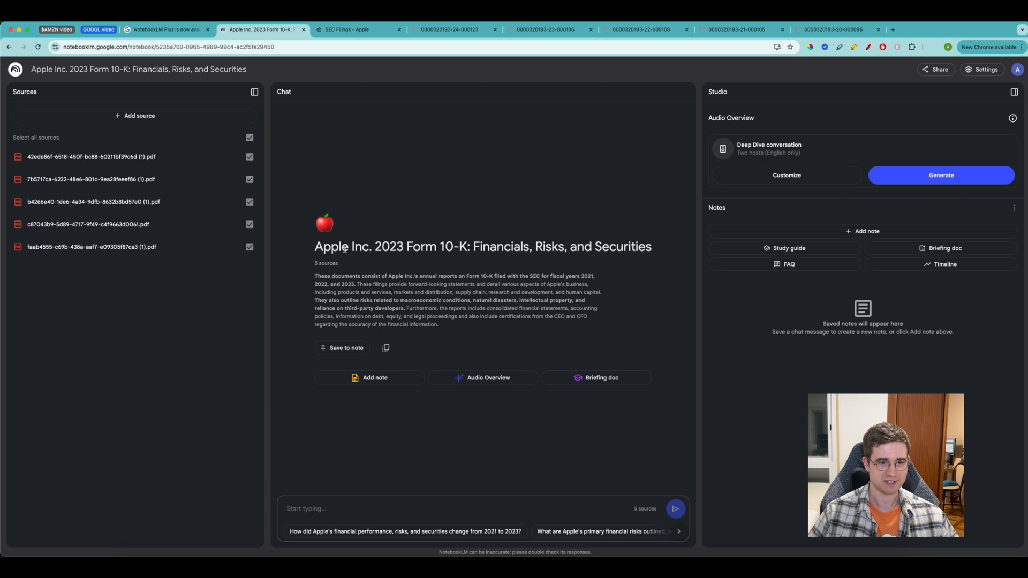
{"action": "mouse_move", "coordinate": [322, 270]}
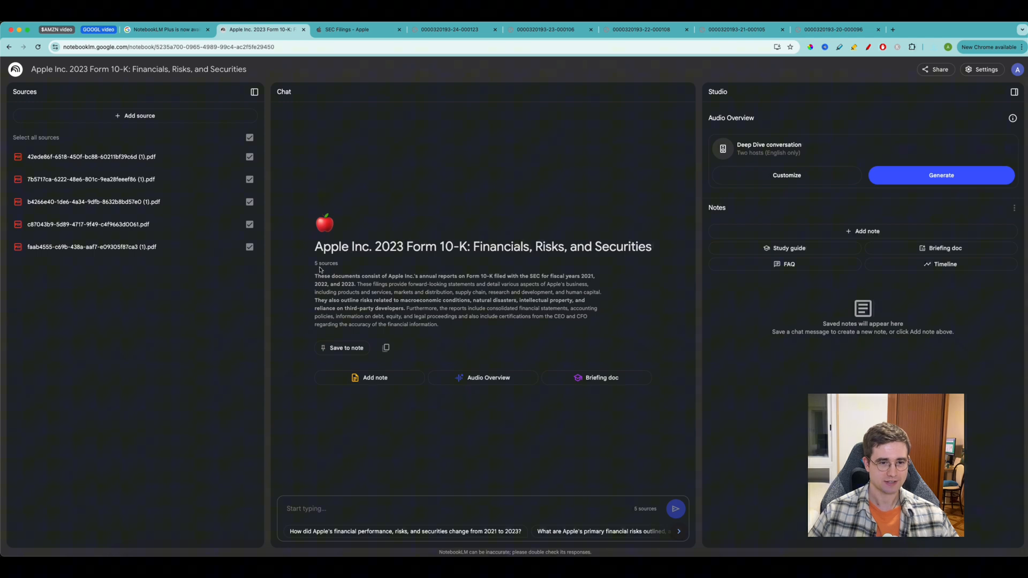
{"action": "mouse_move", "coordinate": [405, 318]}
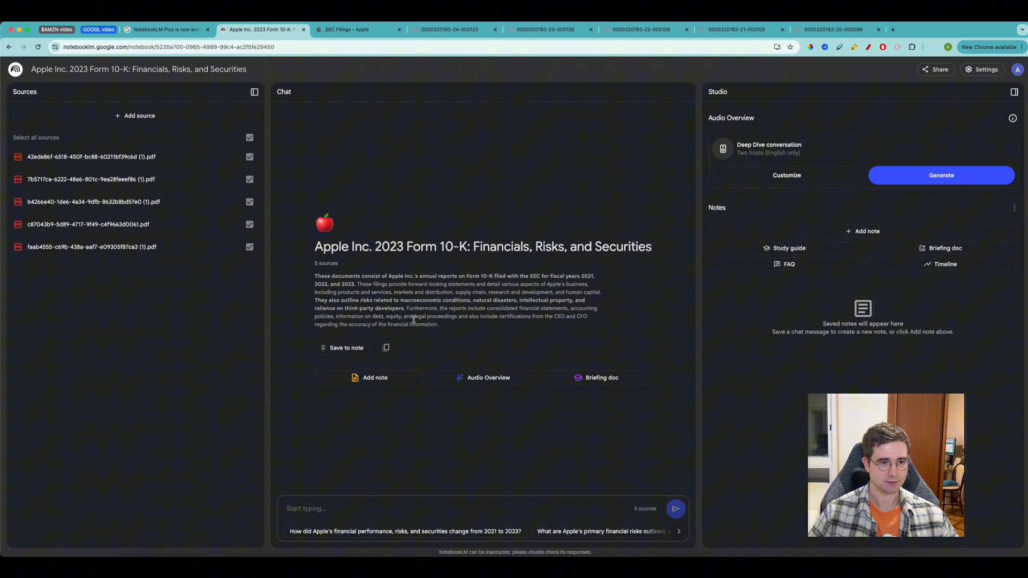
{"action": "mouse_move", "coordinate": [834, 127]}
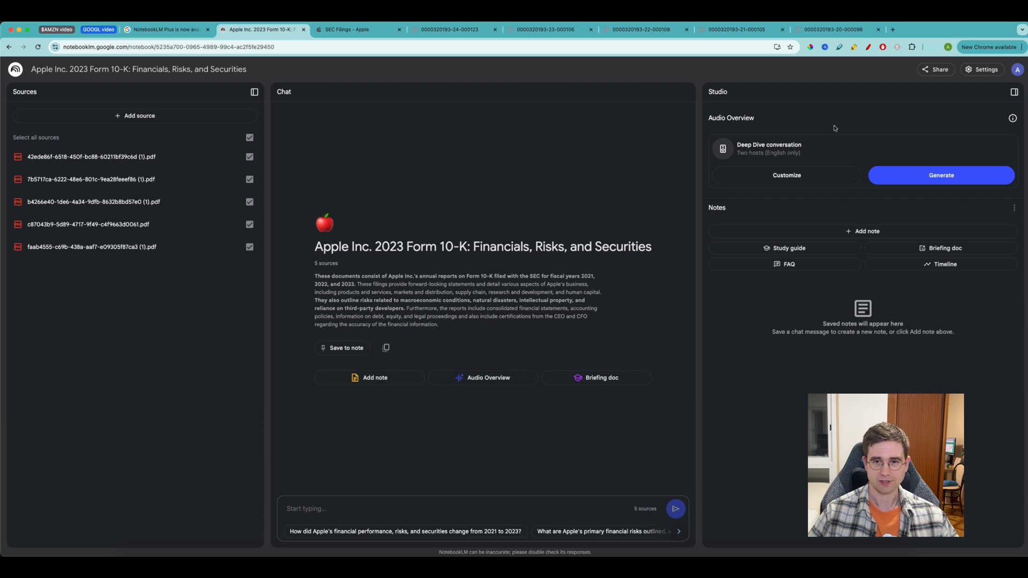
{"action": "mouse_move", "coordinate": [848, 184]}
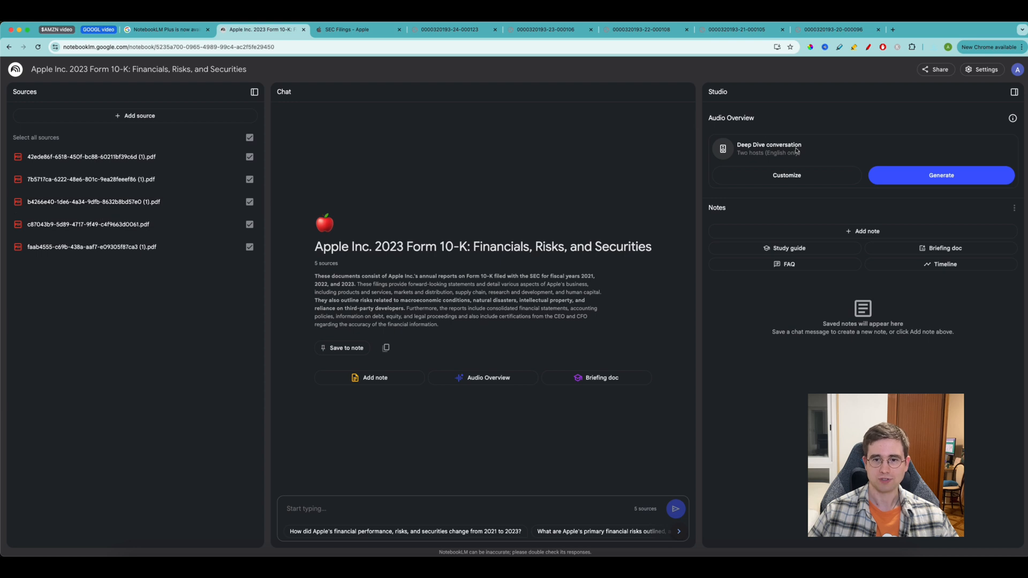
- Customize the Audio Overview to focus on business model, money-making, profitability, financial health, risks and growth opportunities, then generate it
{"action": "left_click", "coordinate": [786, 175]}
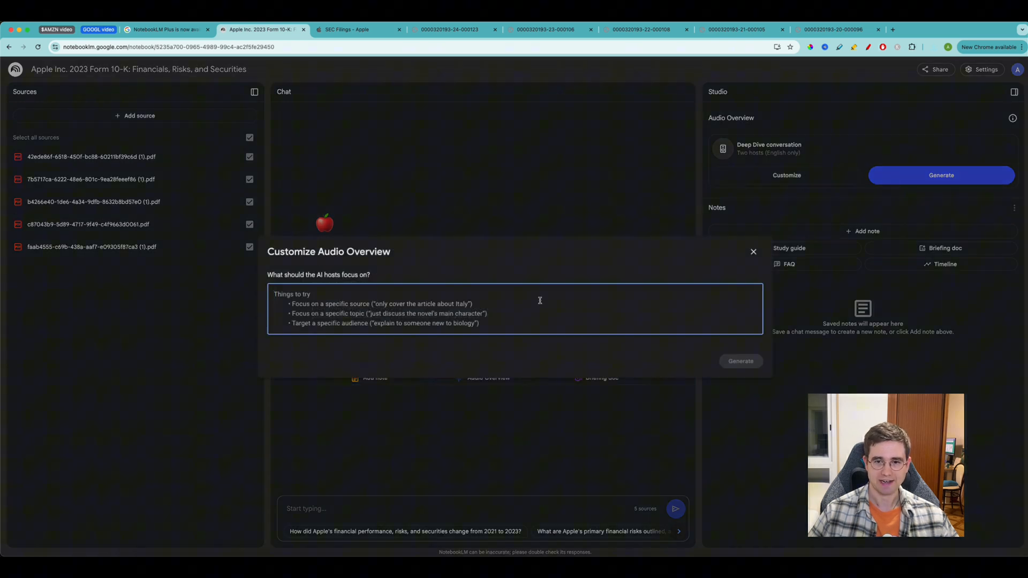
{"action": "left_click", "coordinate": [739, 360]}
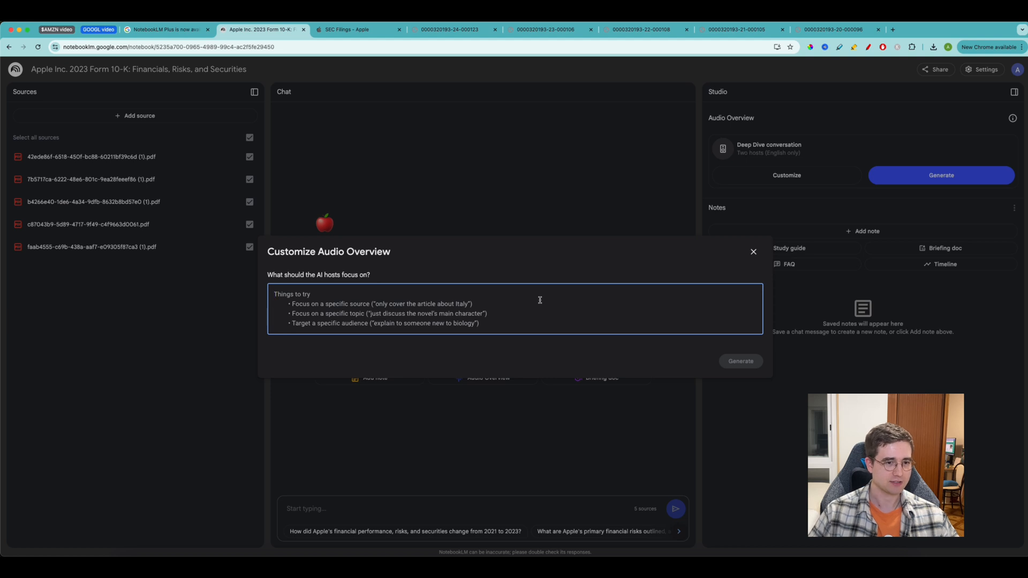
{"action": "mouse_move", "coordinate": [358, 303]}
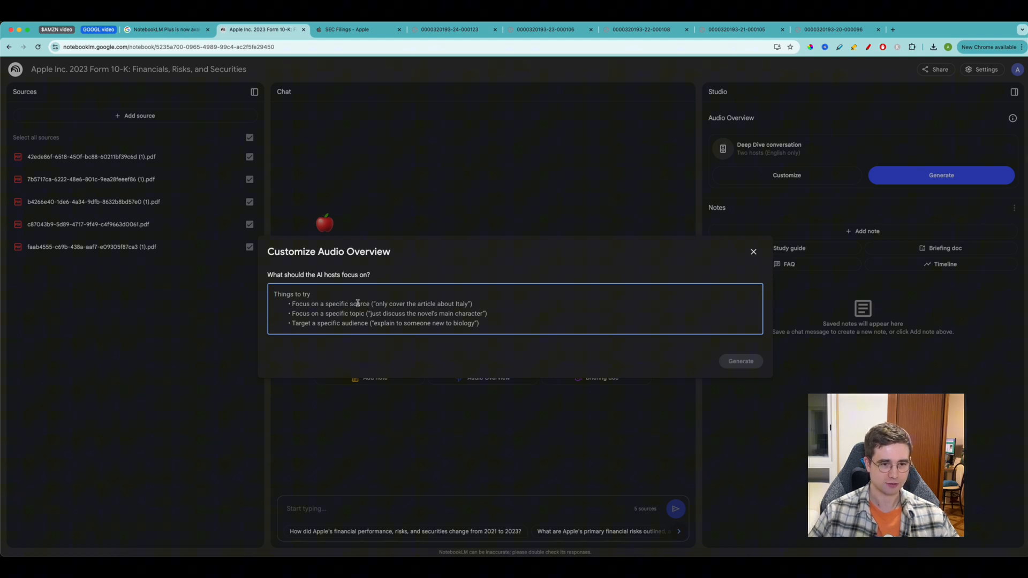
{"action": "mouse_move", "coordinate": [359, 313]}
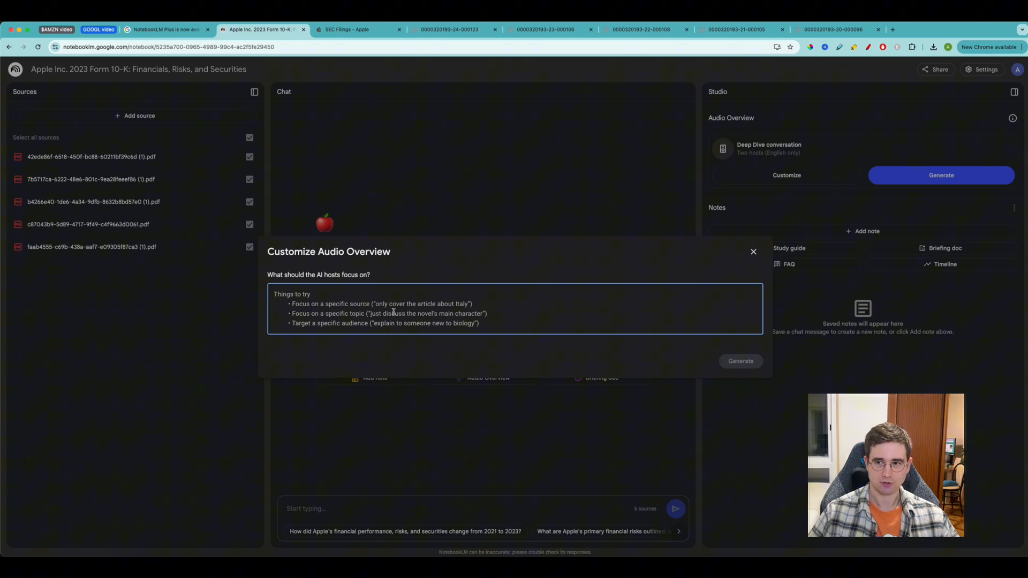
{"action": "type", "text": "Focus on b"}
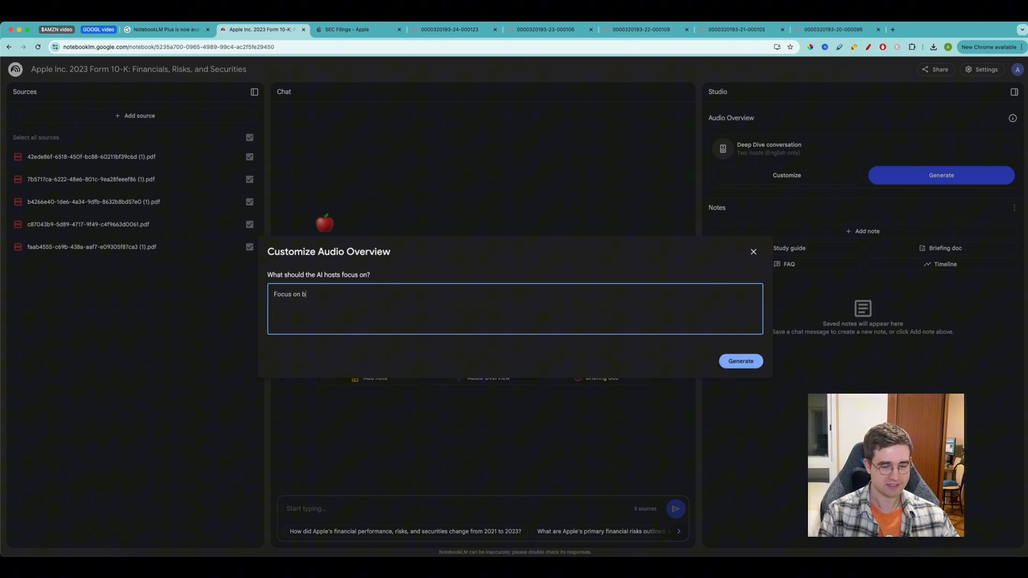
{"action": "type", "text": "usiness model."}
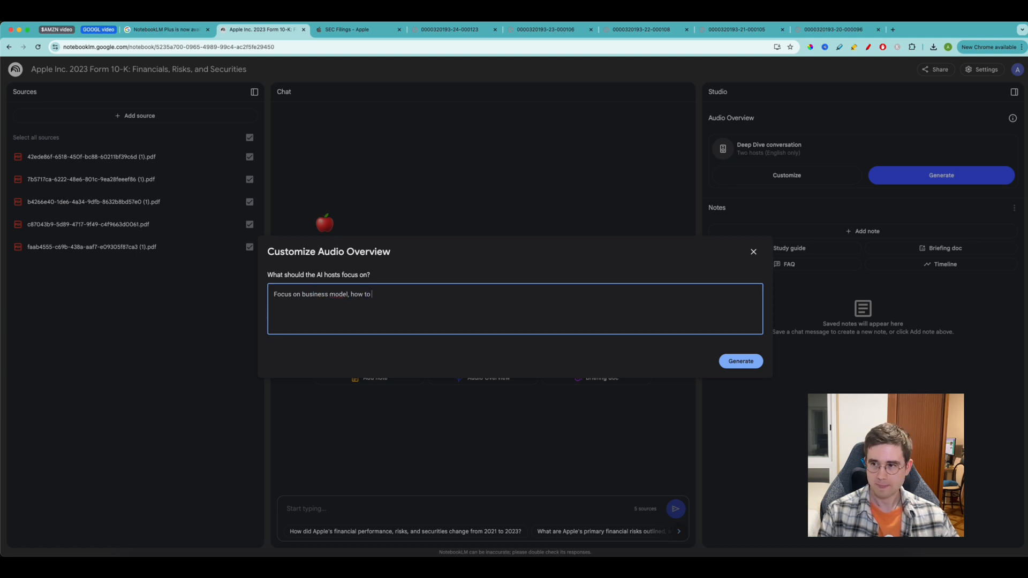
{"action": "key", "text": "backspace"}
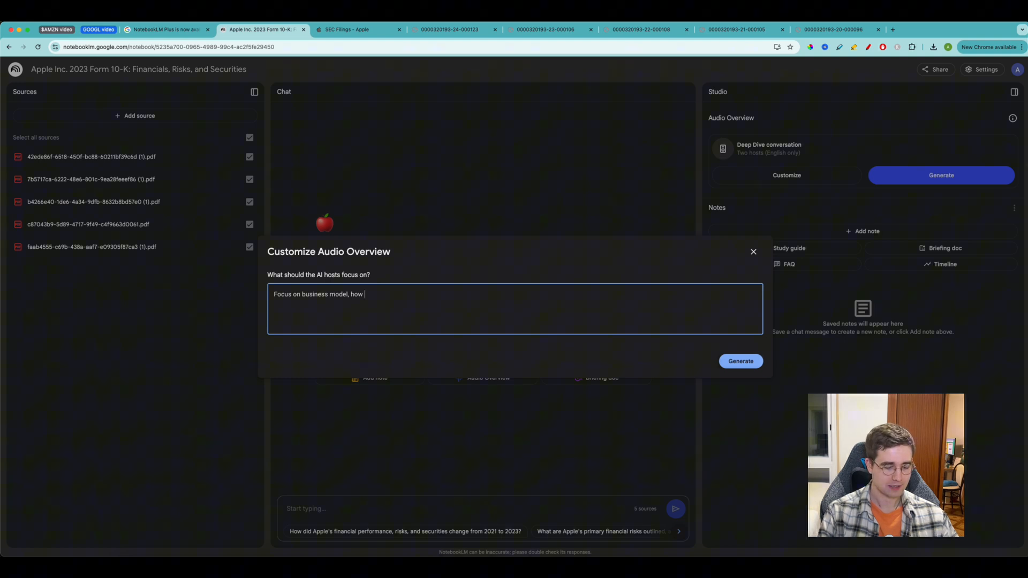
{"action": "type", "text": "the company is"}
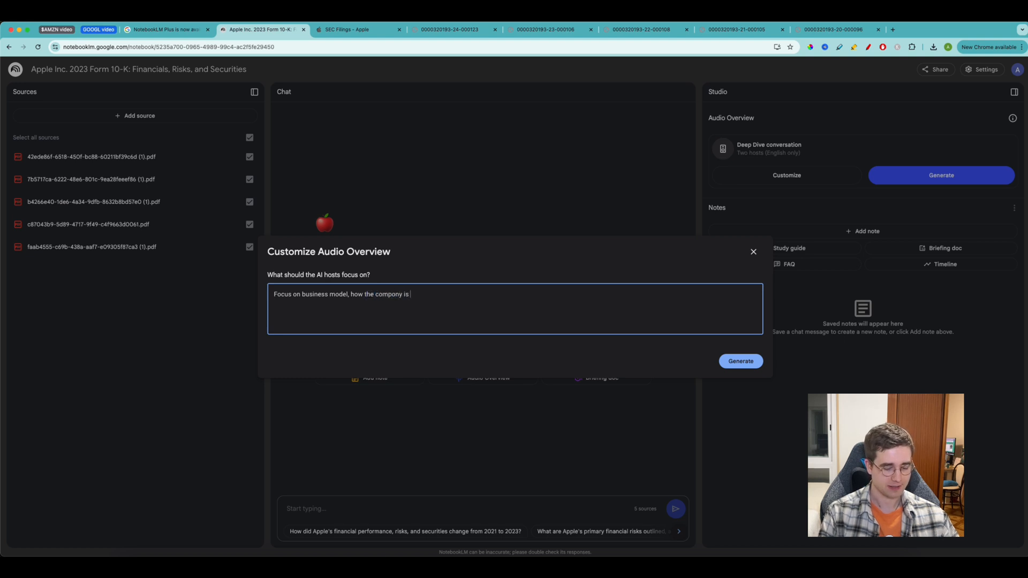
{"action": "type", "text": "making money"}
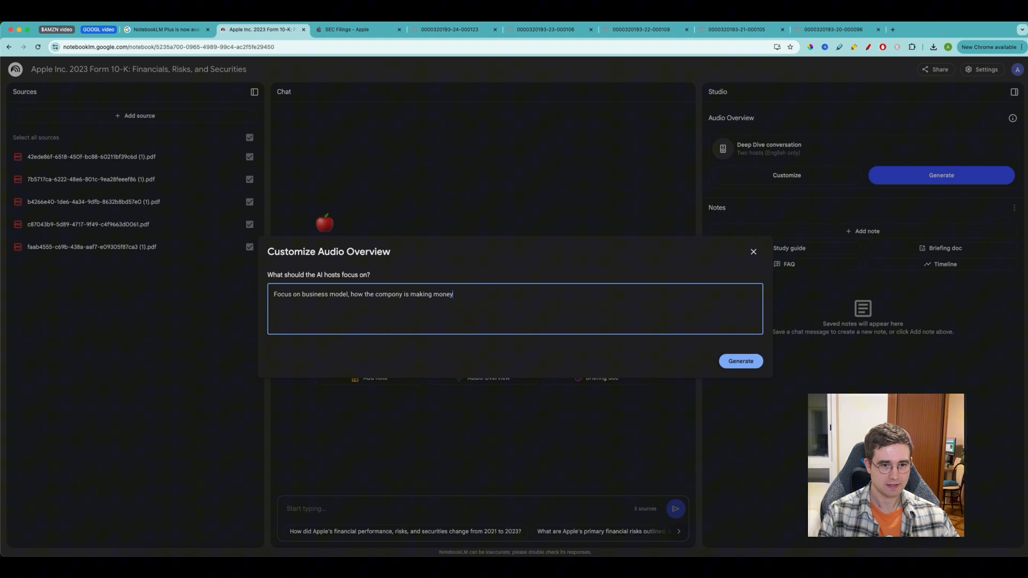
{"action": "type", "text": ", profitability,"}
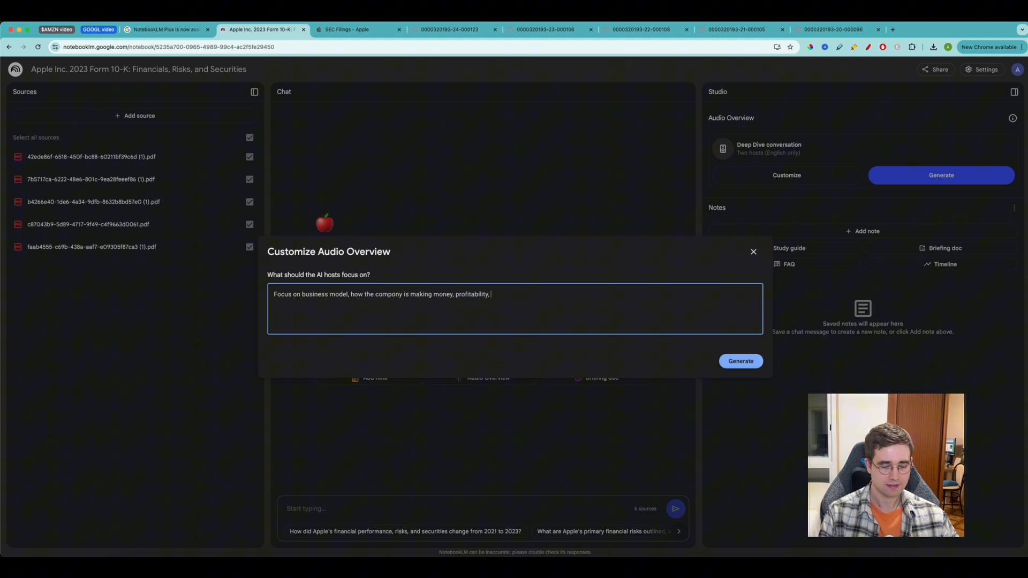
{"action": "type", "text": "financia"}
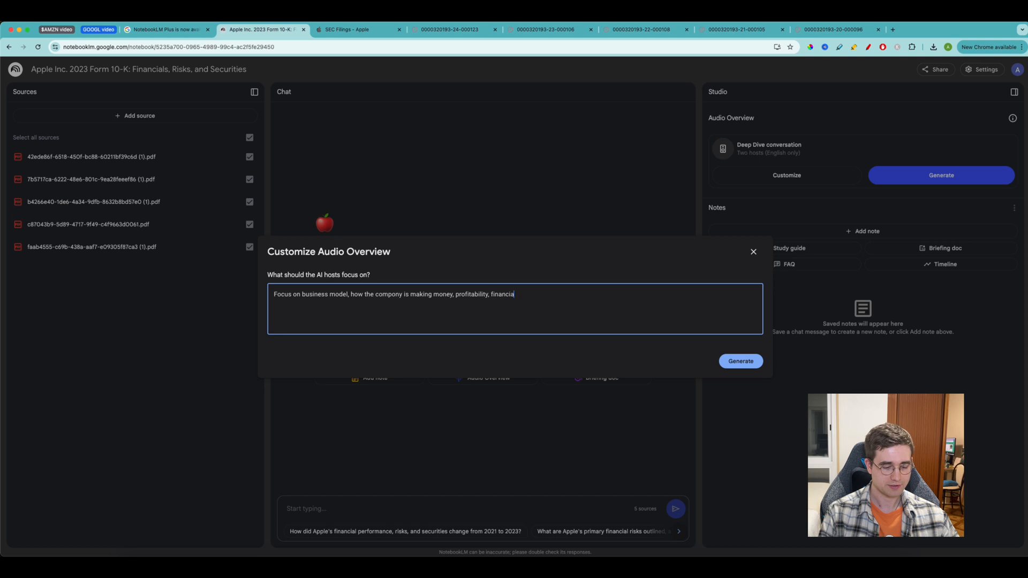
{"action": "type", "text": "health,"}
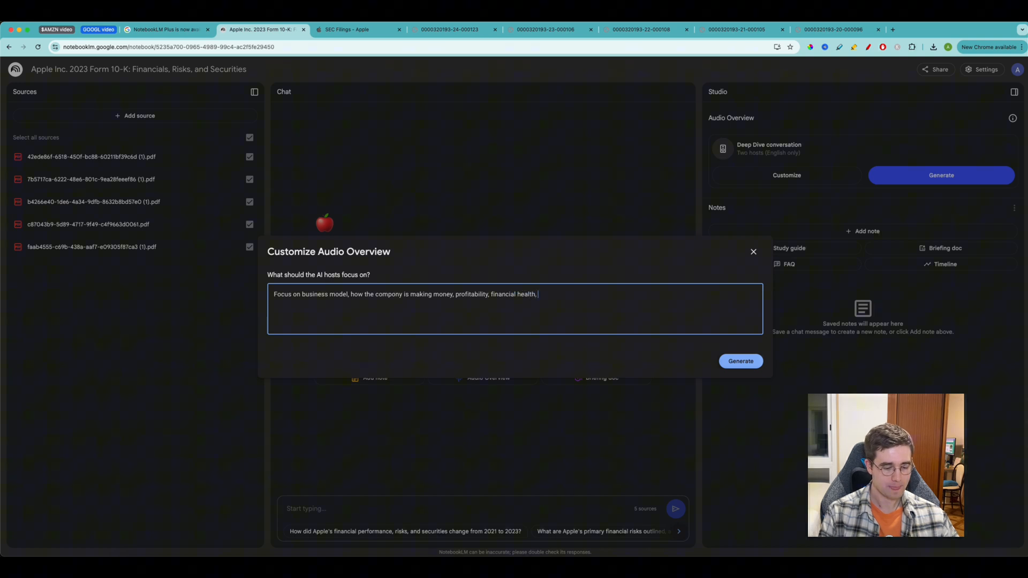
{"action": "type", "text": "potenti"}
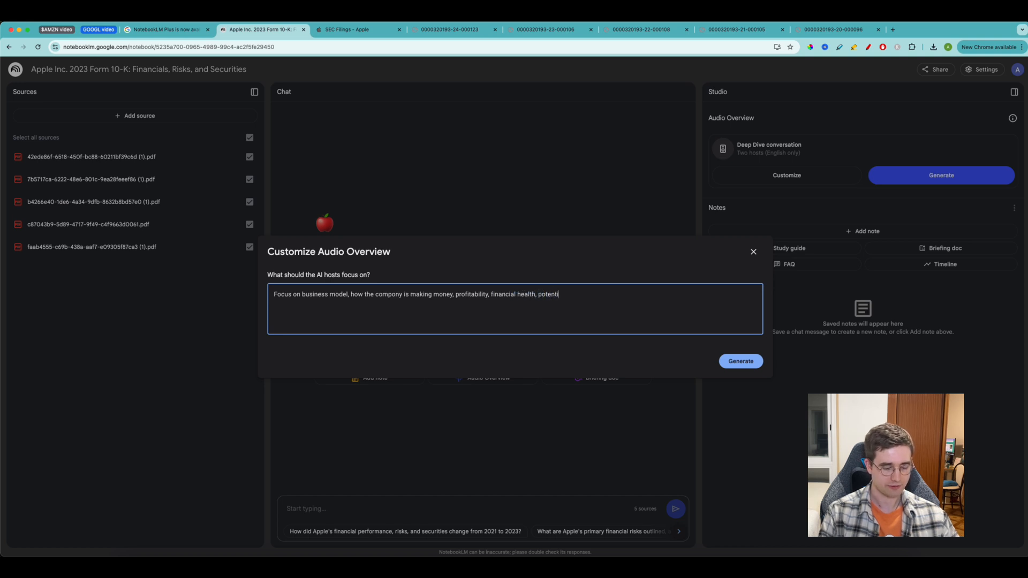
{"action": "type", "text": "al risks, growth opp"}
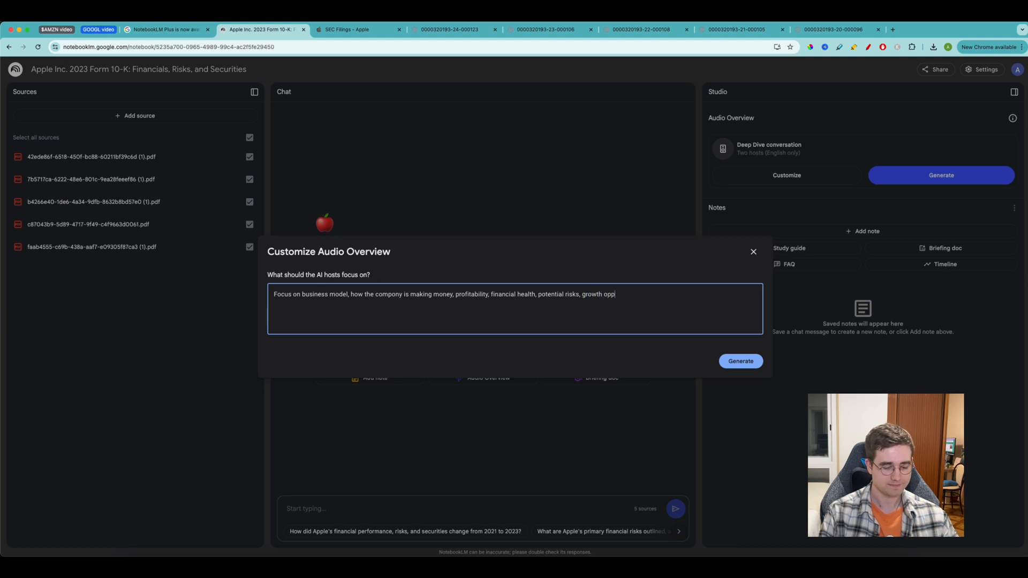
{"action": "type", "text": "ortunities"}
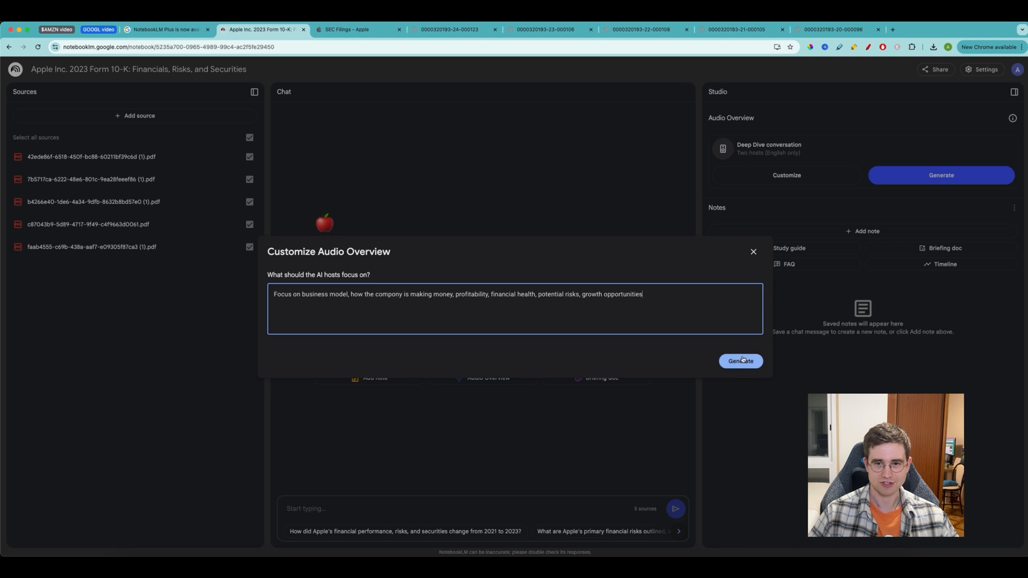
{"action": "left_click", "coordinate": [740, 361]}
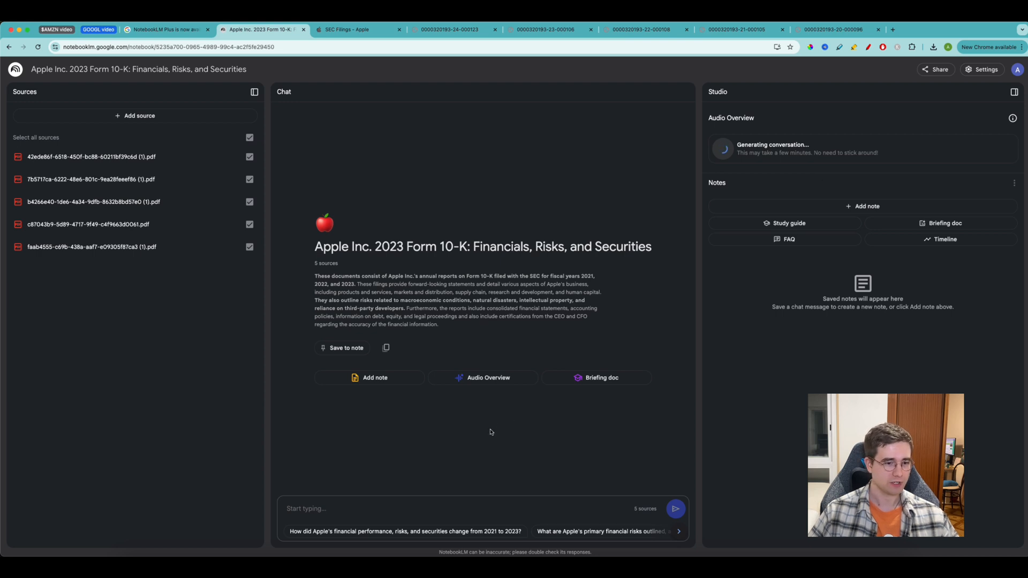
{"action": "mouse_move", "coordinate": [351, 496]}
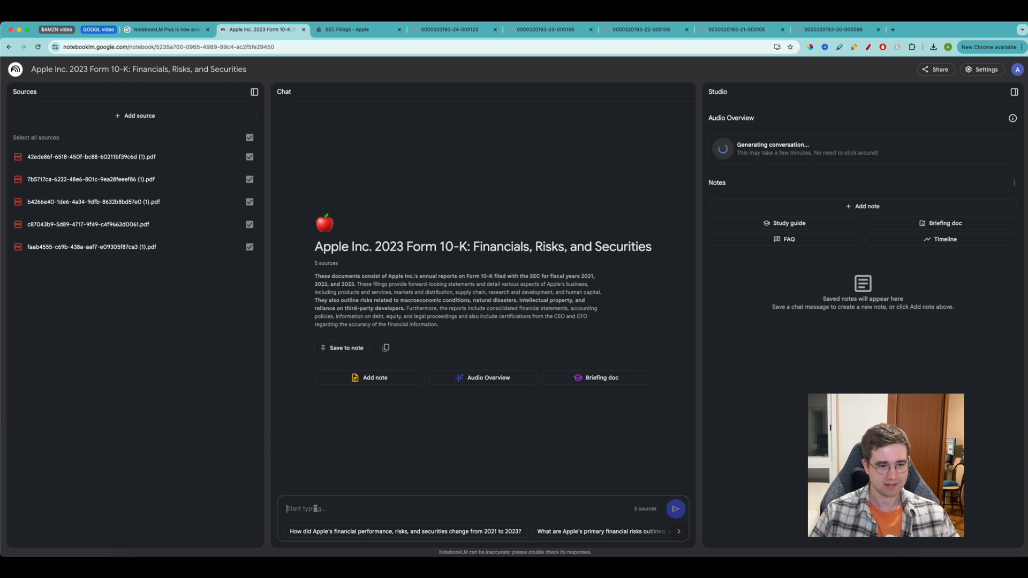
- Ask the chat "How does apple make money" and send it
{"action": "type", "text": "How d"}
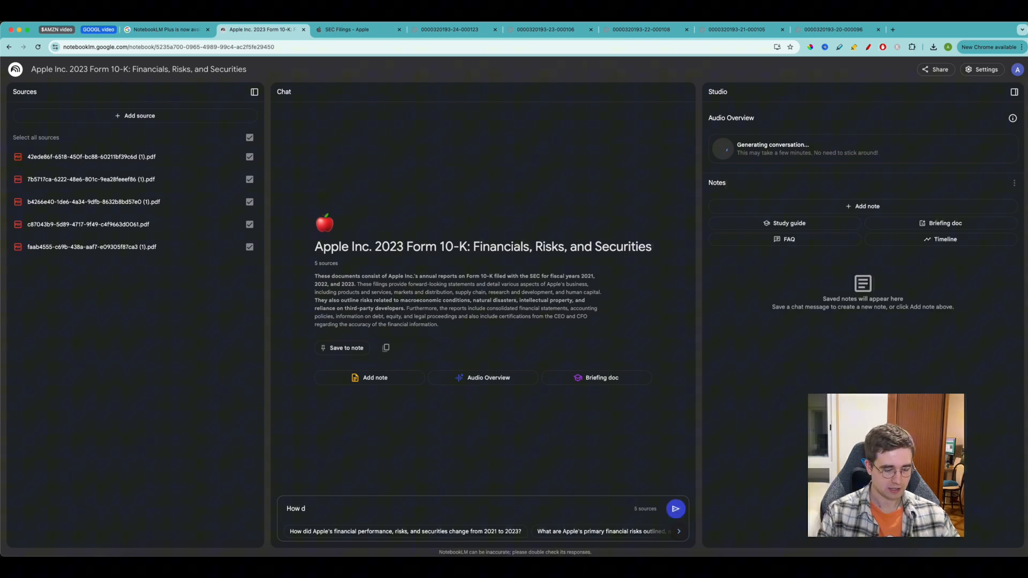
{"action": "type", "text": "oes apple make"}
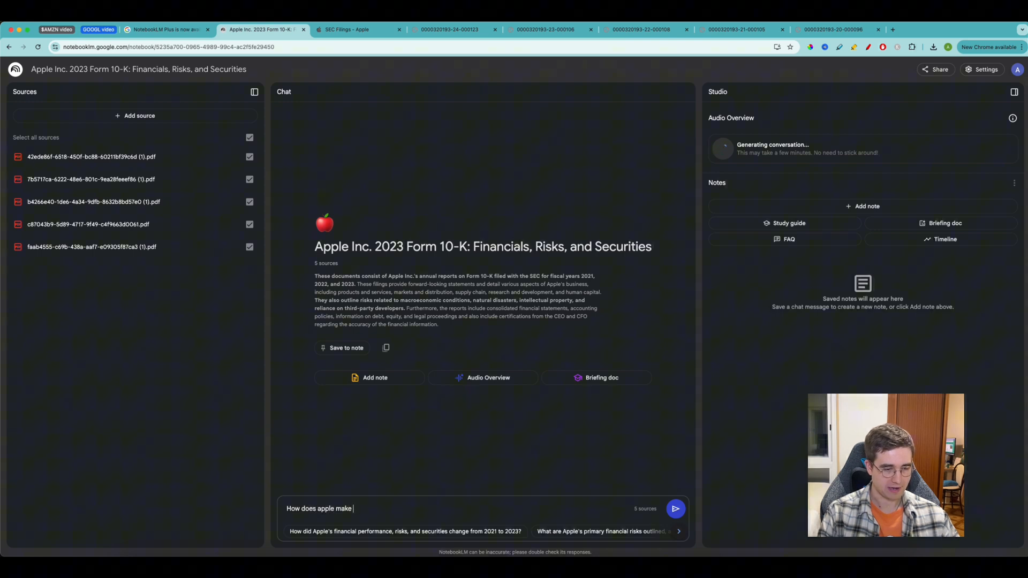
{"action": "left_click", "coordinate": [675, 507]}
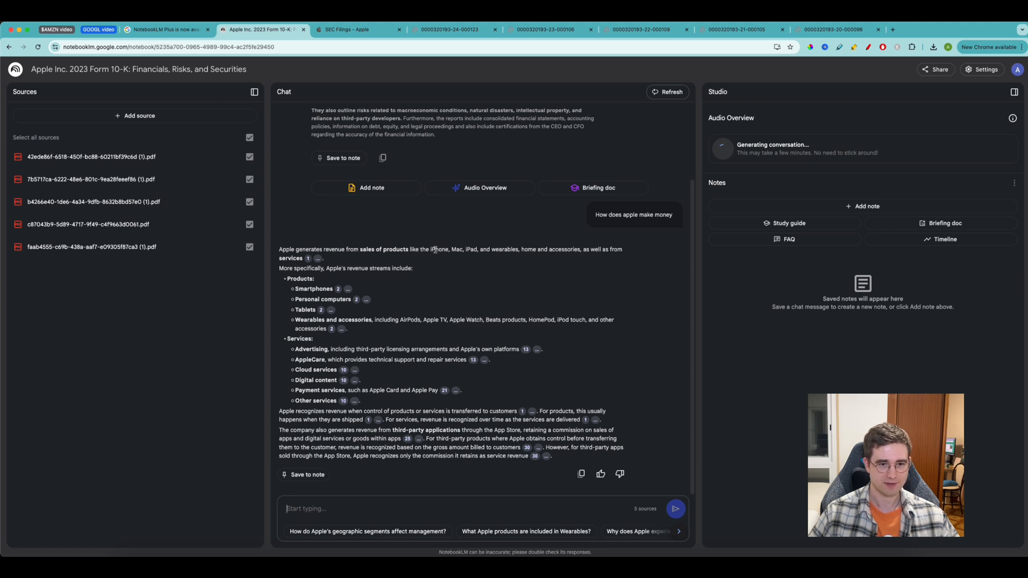
{"action": "mouse_move", "coordinate": [498, 253]}
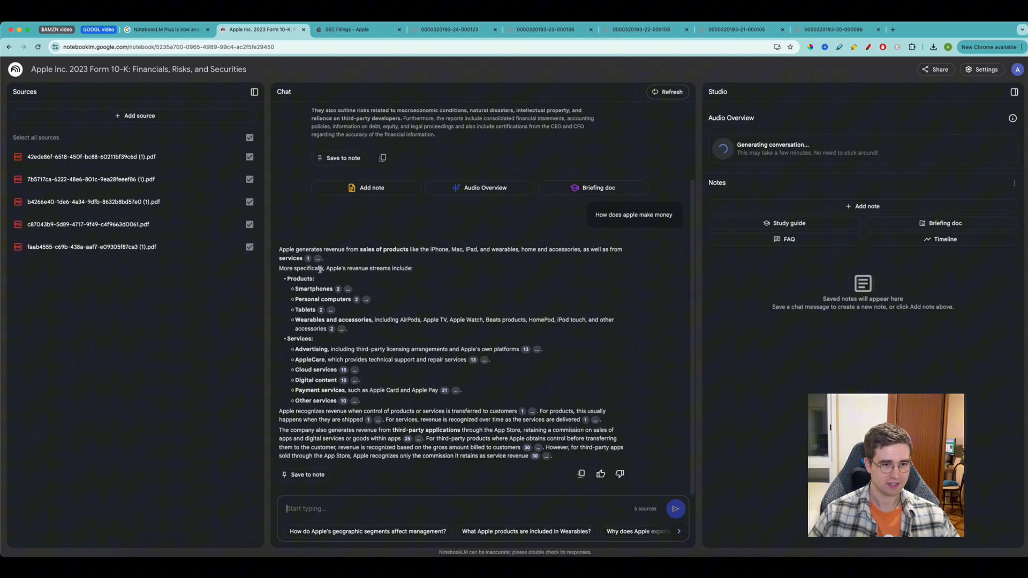
{"action": "mouse_move", "coordinate": [365, 282]}
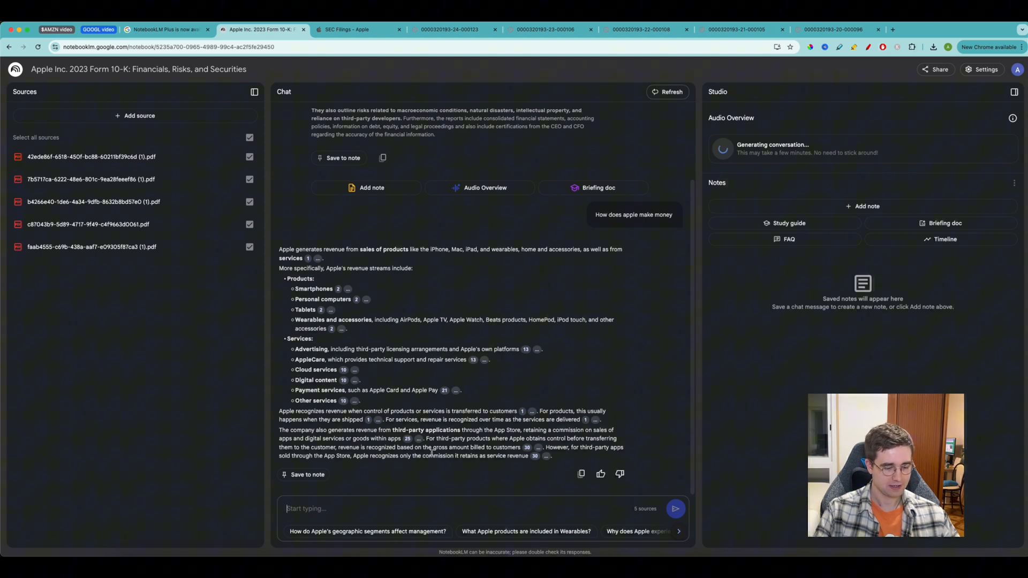
- Ask the chat "what about the latest apple growth?" and begin typing the next question
{"action": "type", "text": "what"}
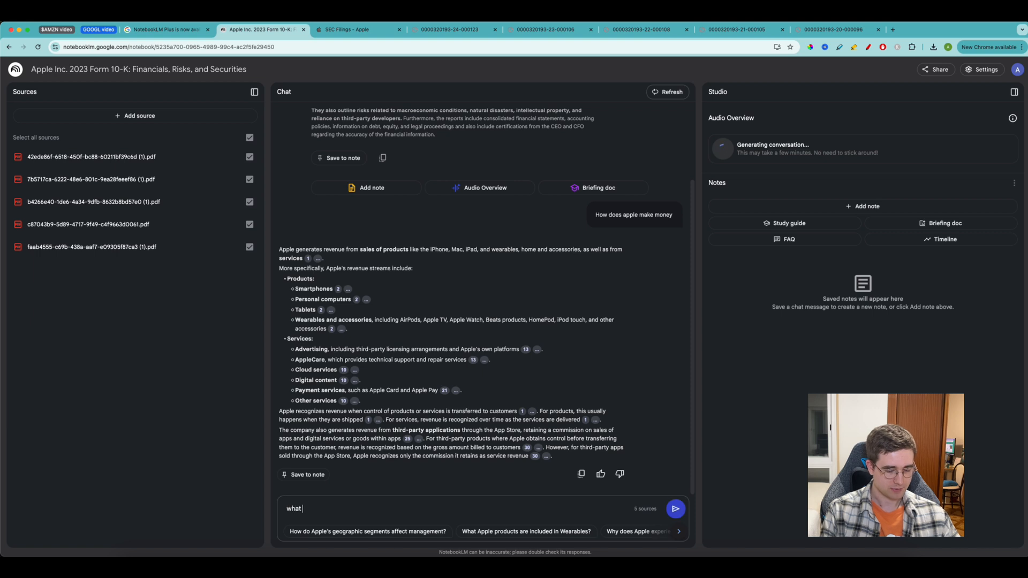
{"action": "type", "text": "about the latest"}
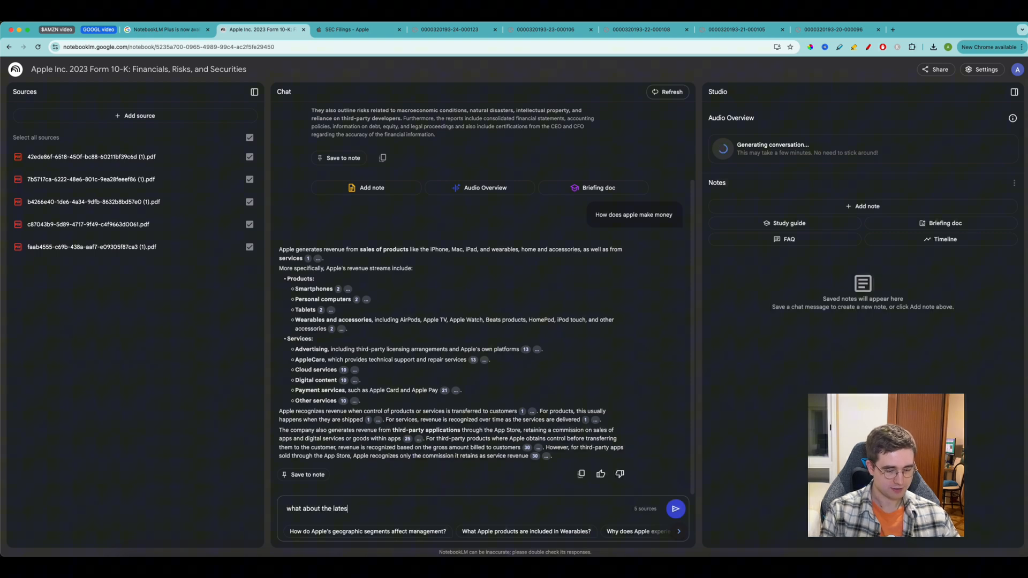
{"action": "type", "text": "t apple grow"}
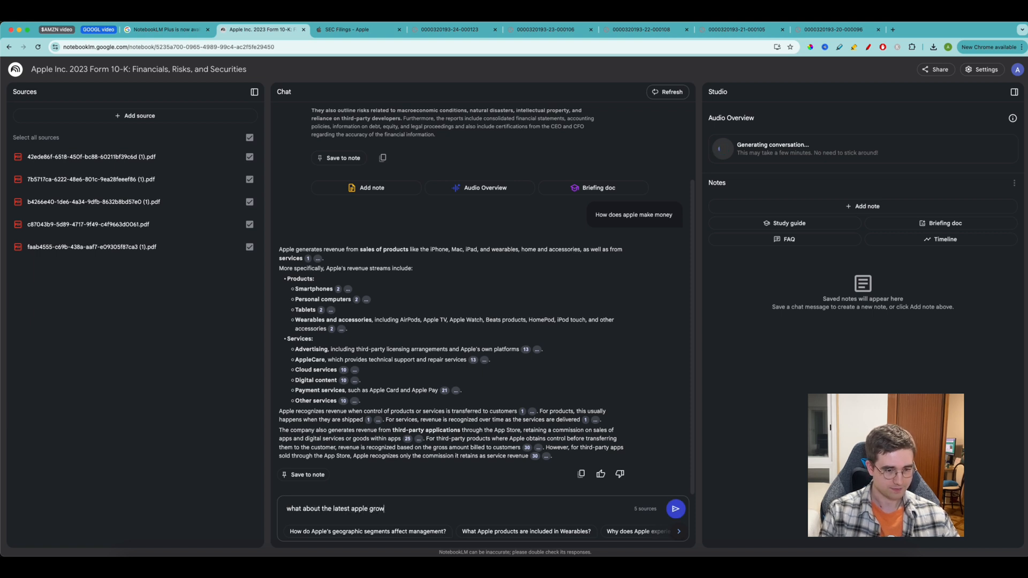
{"action": "left_click", "coordinate": [674, 508]}
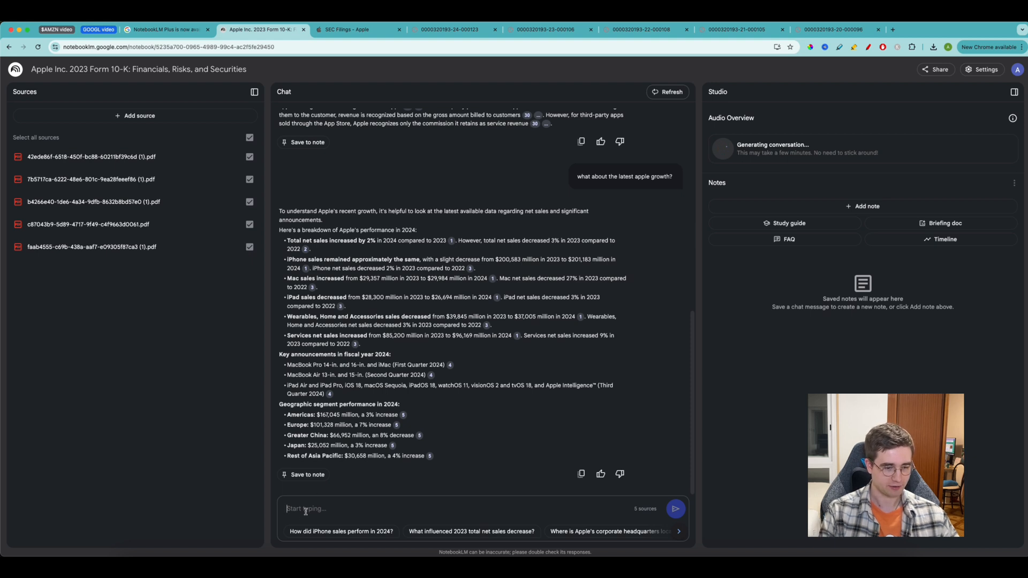
{"action": "type", "text": "could you give"}
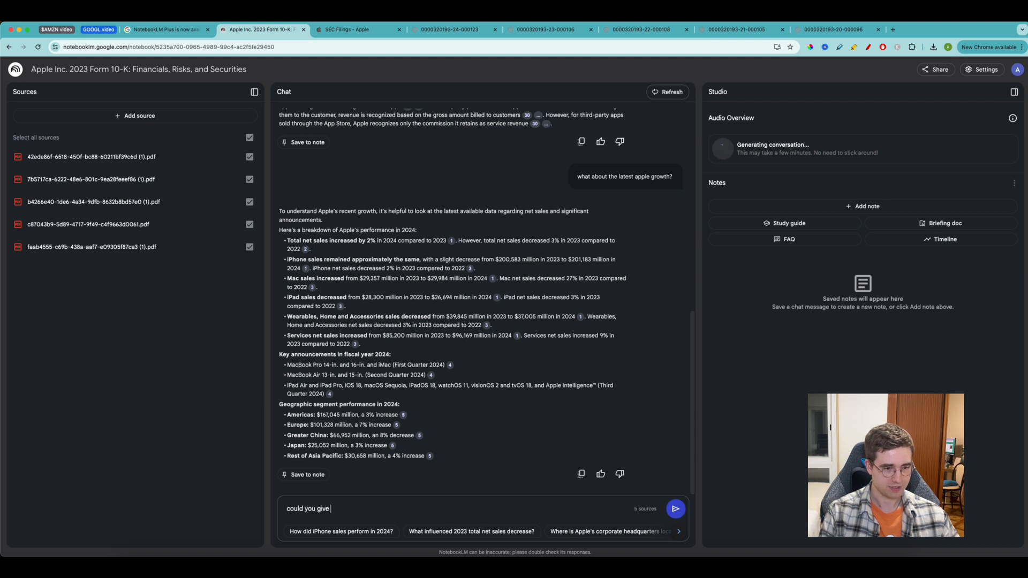
- Ask the chat for more details about Apple's capital return strategy and send it
{"action": "type", "text": "me more"}
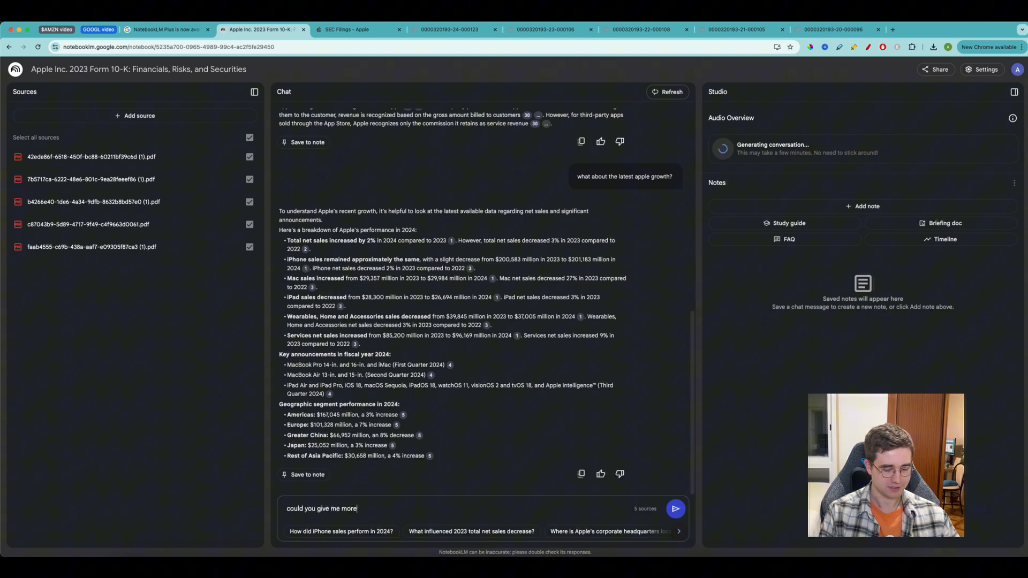
{"action": "type", "text": "details about the capital"}
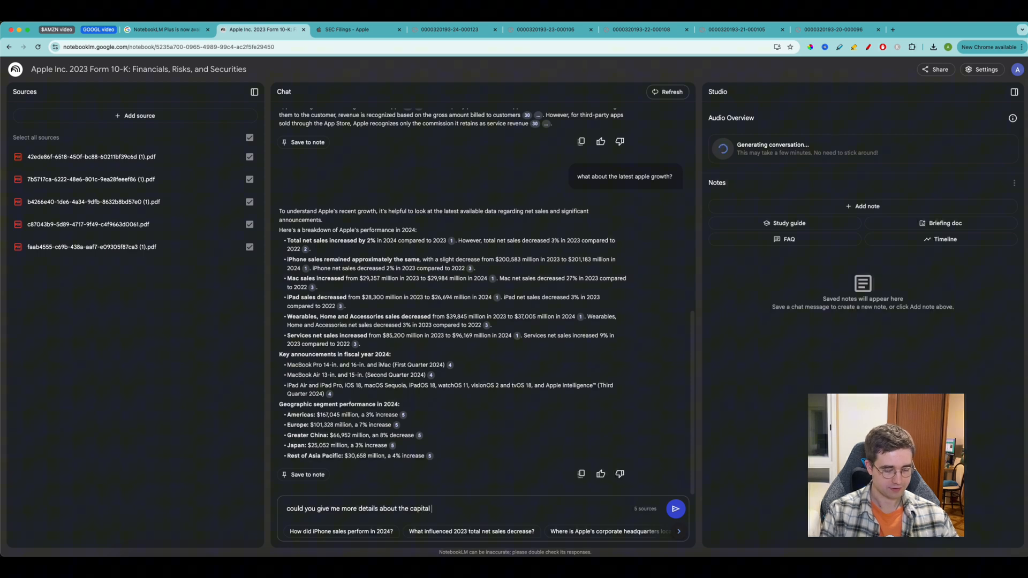
{"action": "type", "text": "return started"}
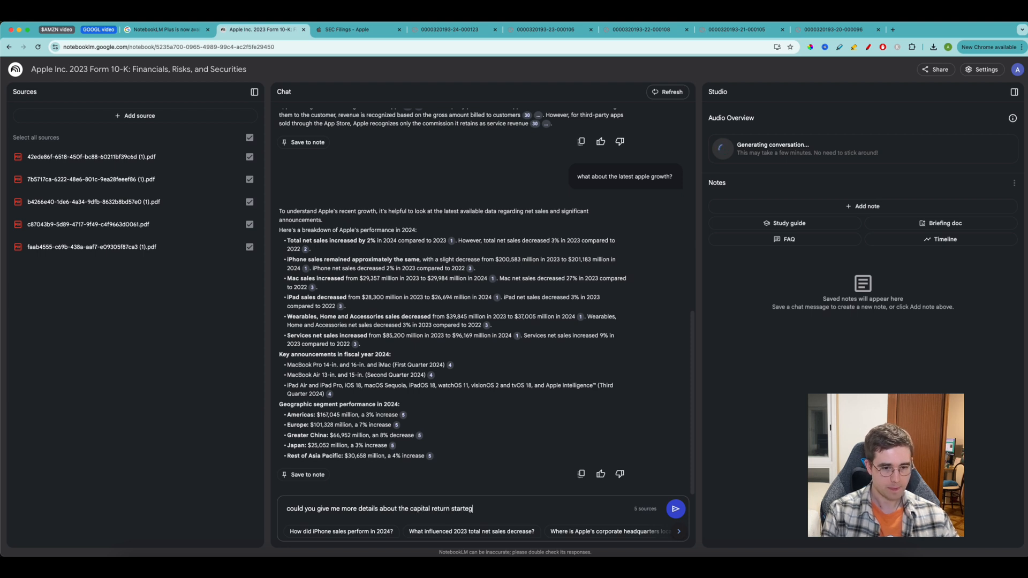
{"action": "left_click", "coordinate": [676, 509]}
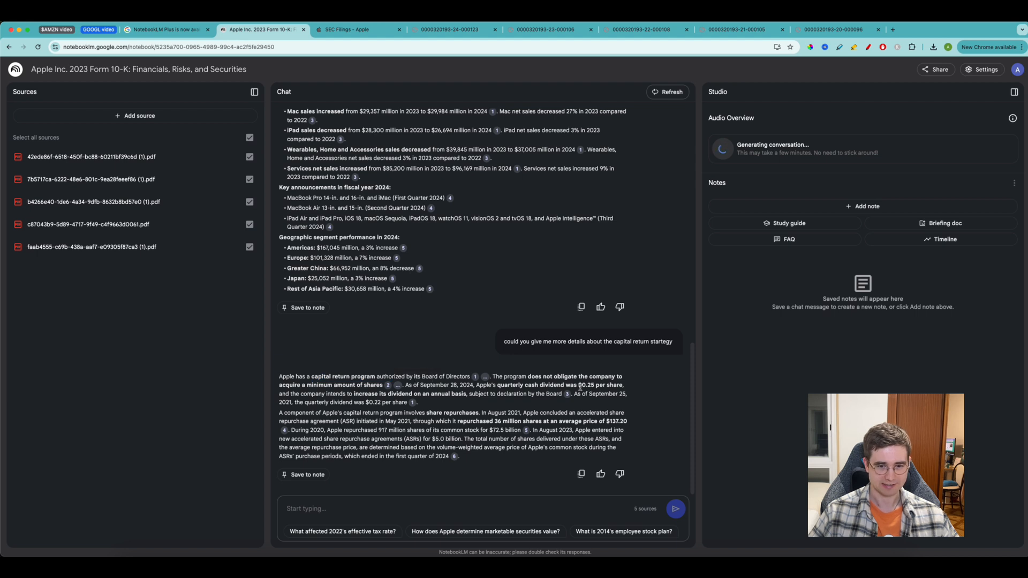
{"action": "mouse_move", "coordinate": [606, 407]}
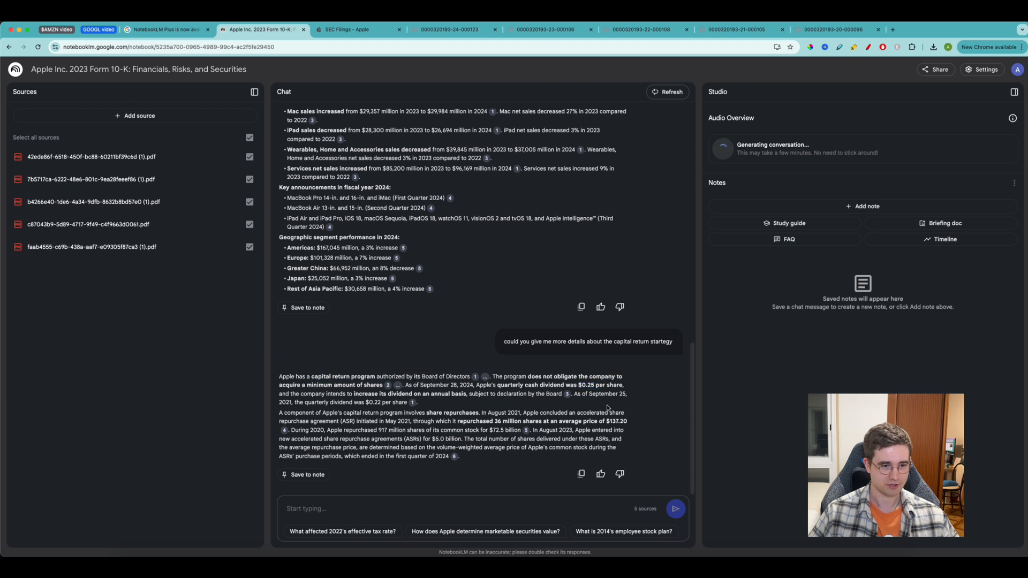